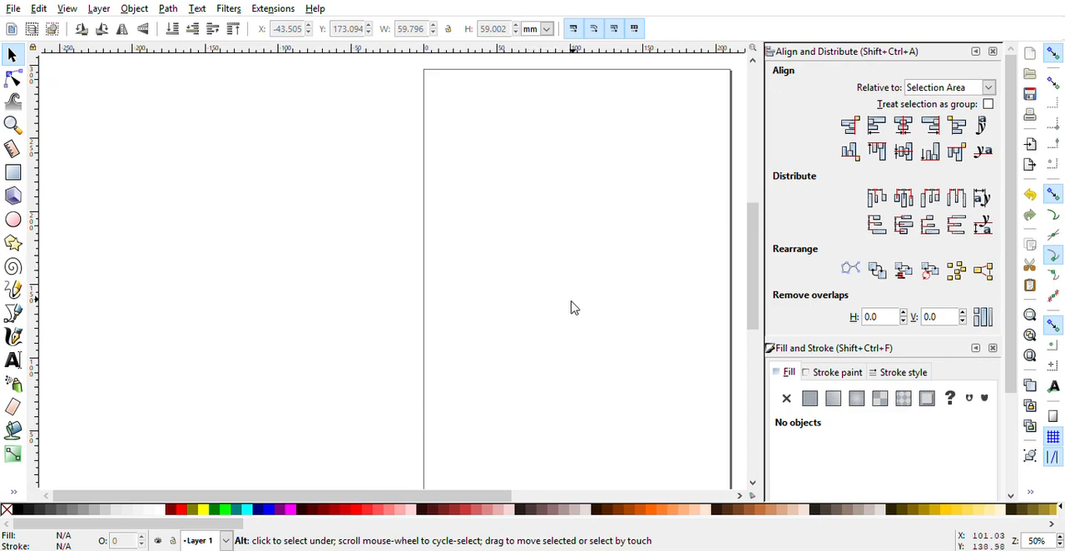
mouse_move(504, 369)
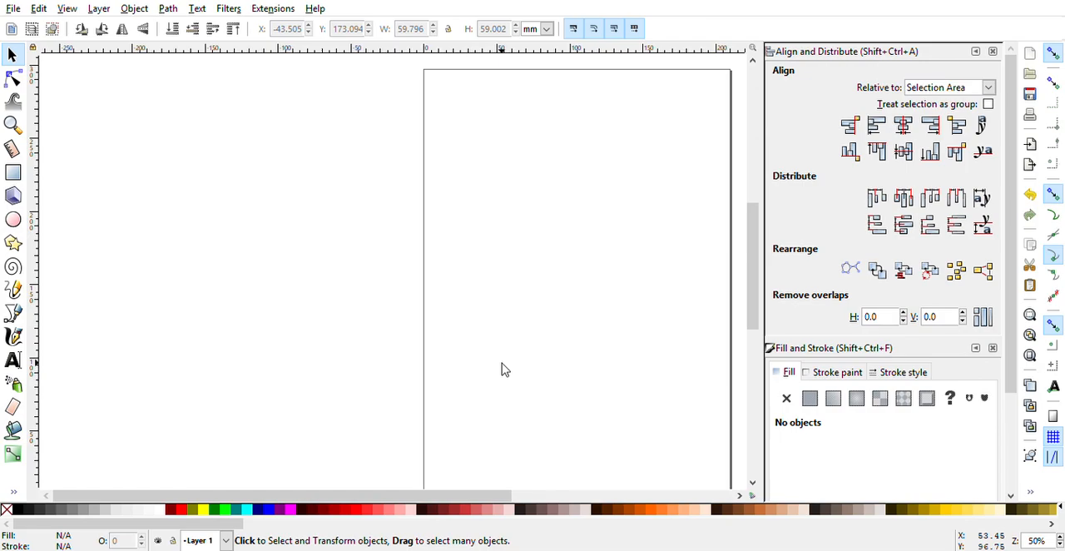
mouse_move(13, 7)
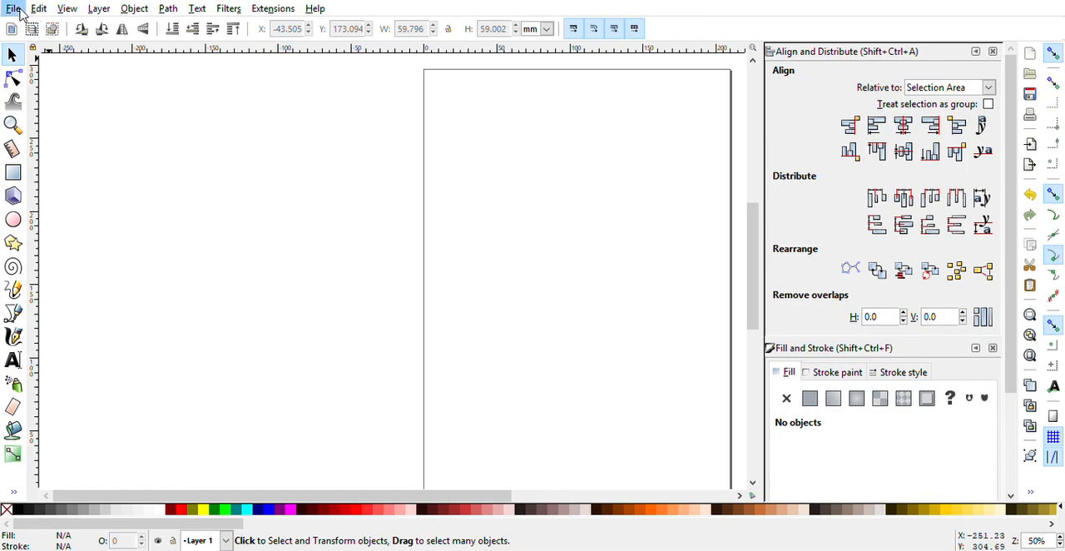
mouse_move(64, 171)
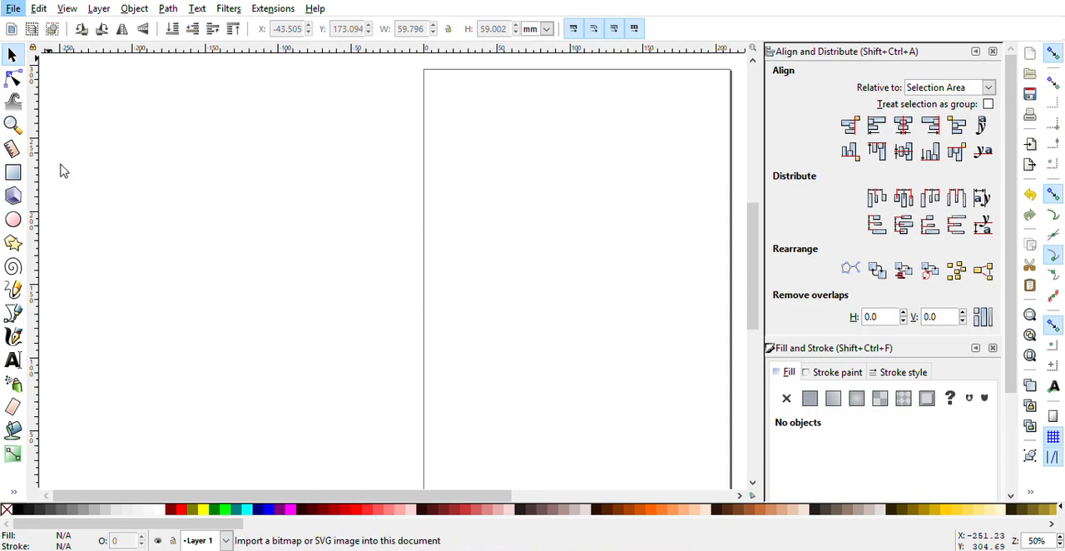
mouse_move(210, 142)
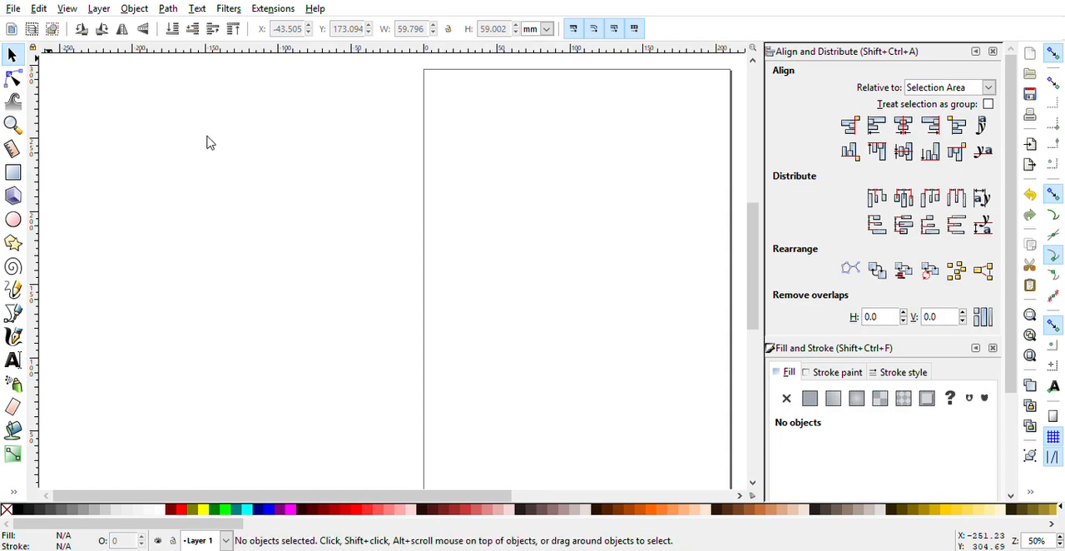
mouse_move(562, 392)
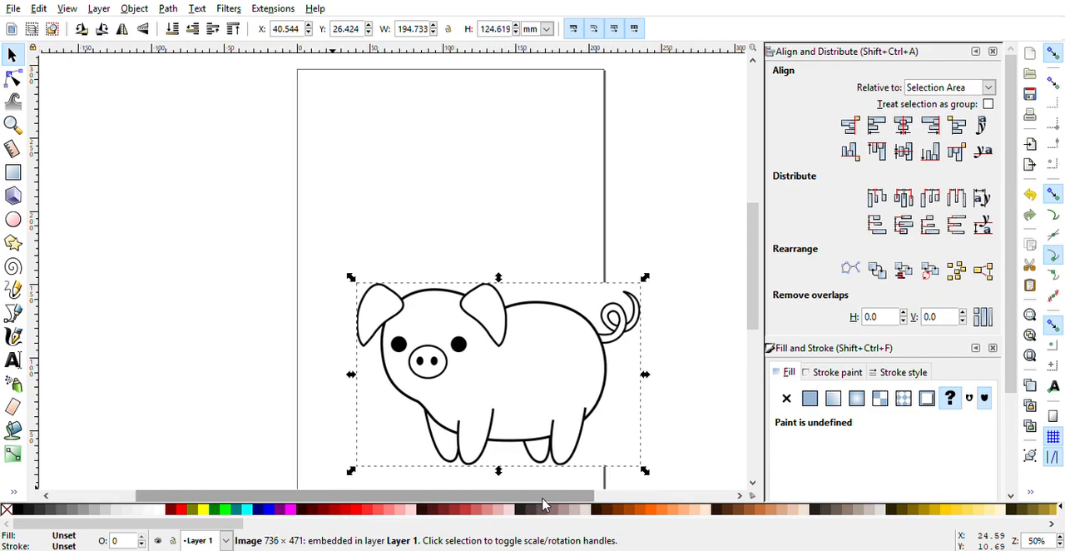
Step: Move the embedded pig image up into the upper portion of the page
left_click_drag(498, 373, 422, 294)
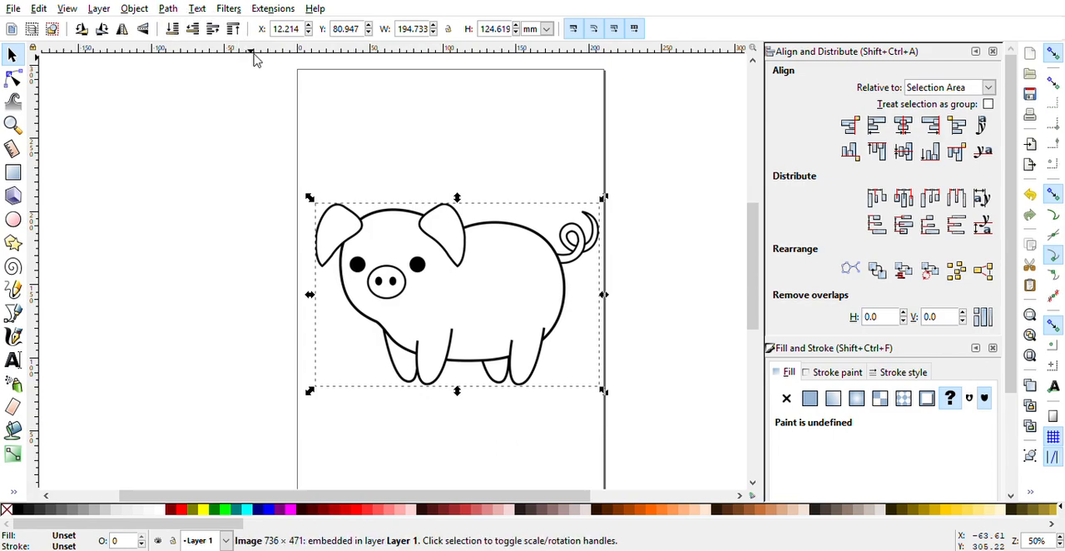
mouse_move(704, 208)
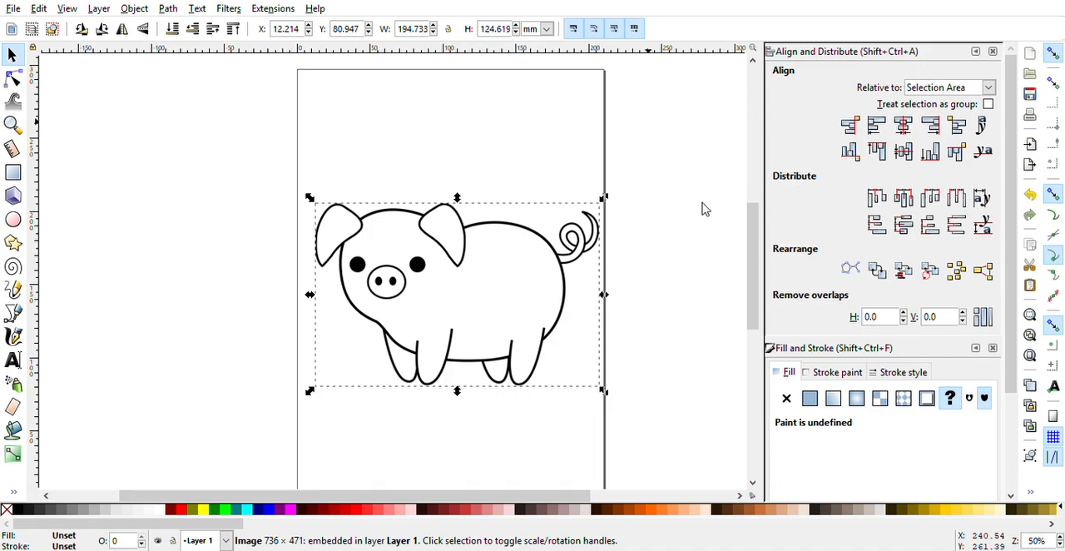
mouse_move(595, 254)
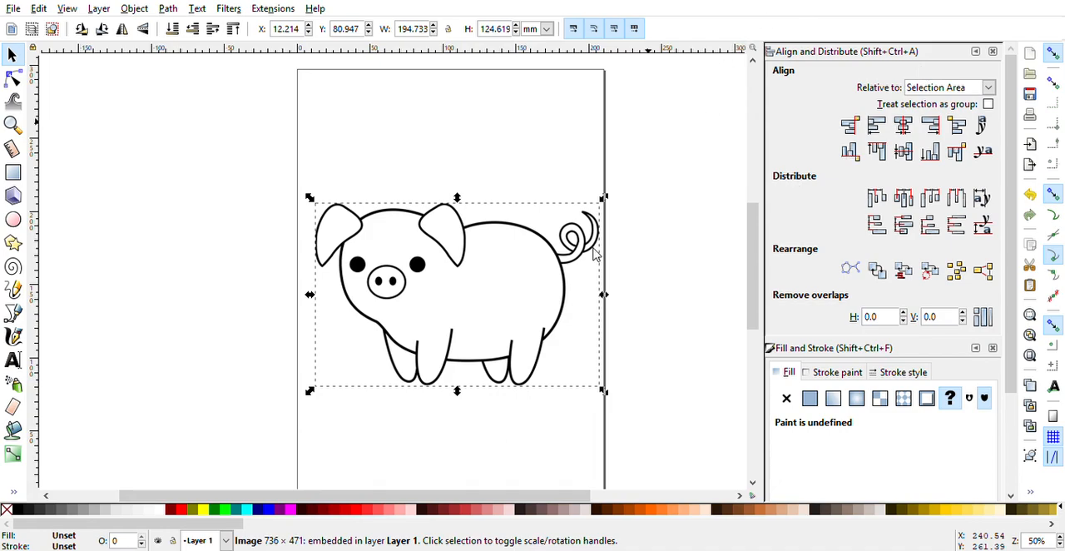
mouse_move(582, 284)
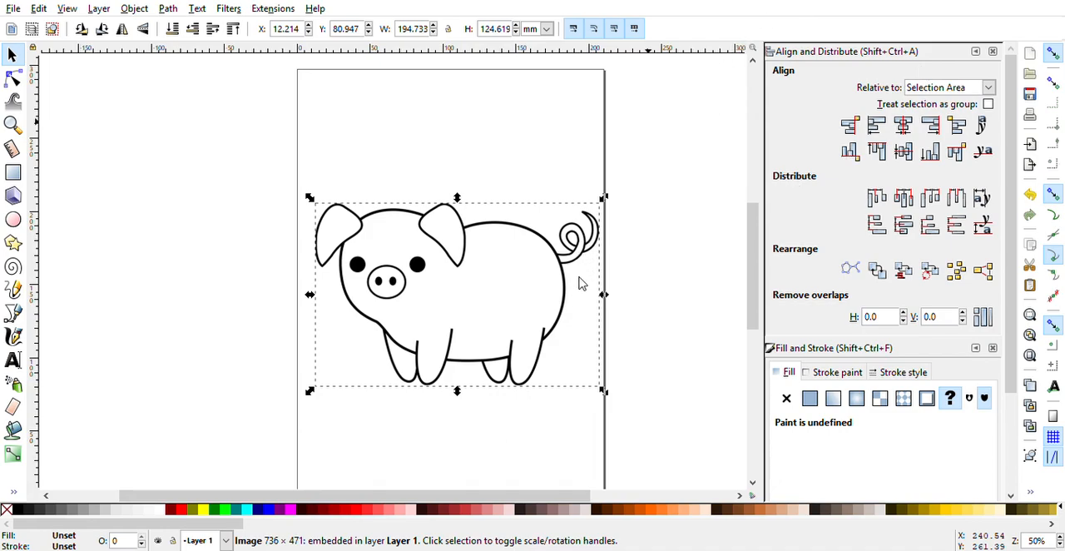
mouse_move(783, 251)
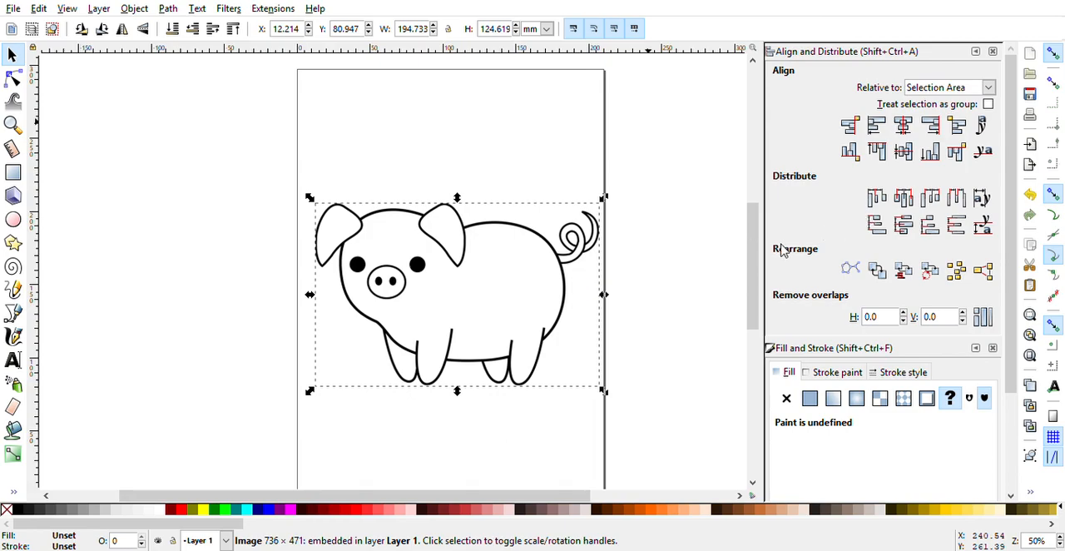
mouse_move(796, 244)
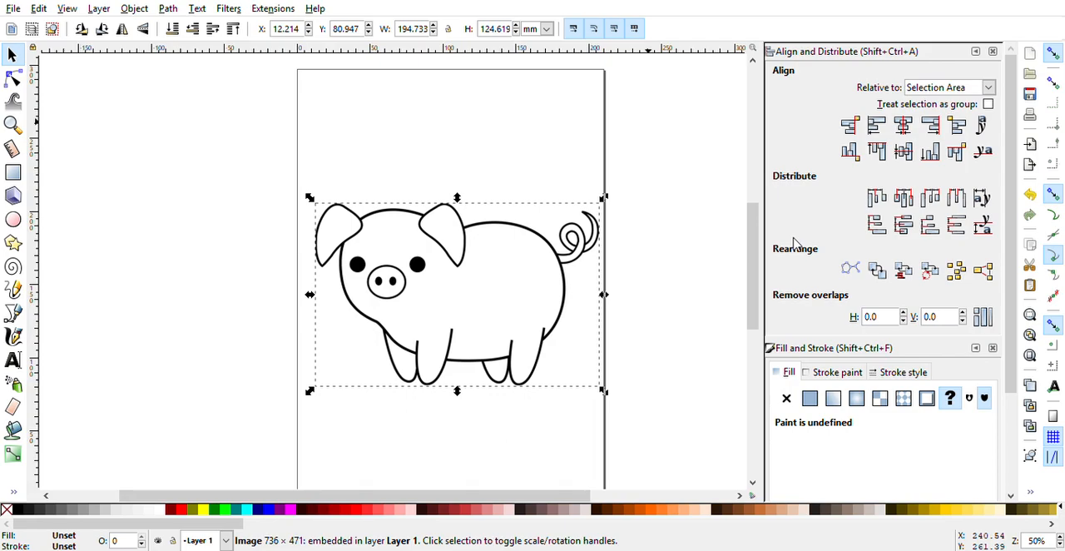
mouse_move(580, 297)
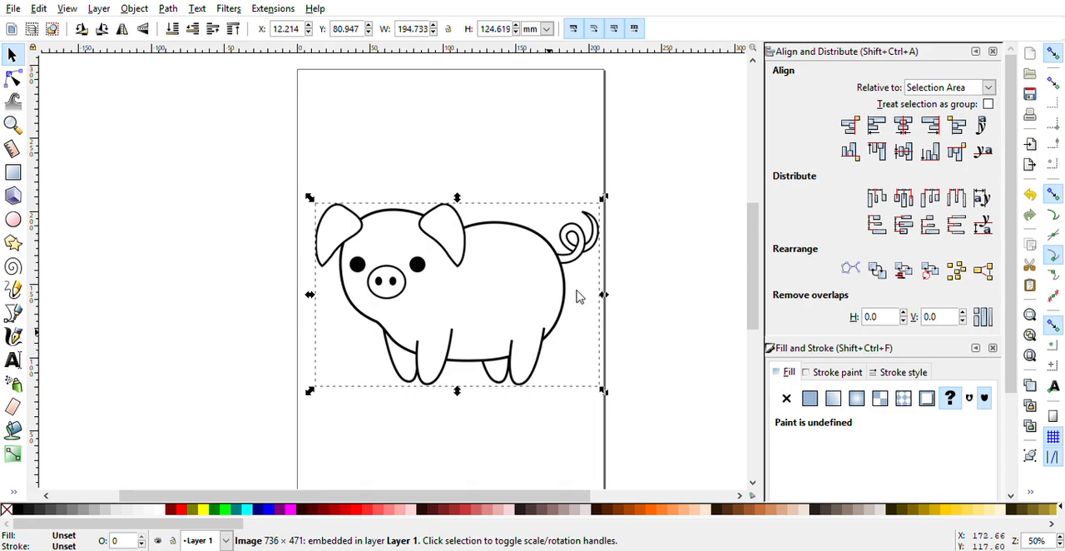
mouse_move(653, 306)
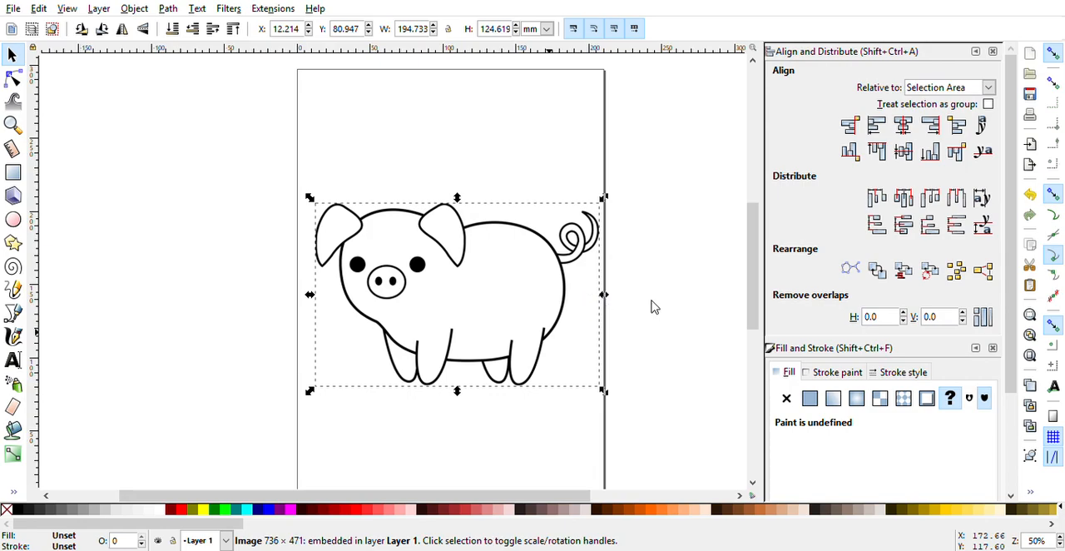
mouse_move(703, 300)
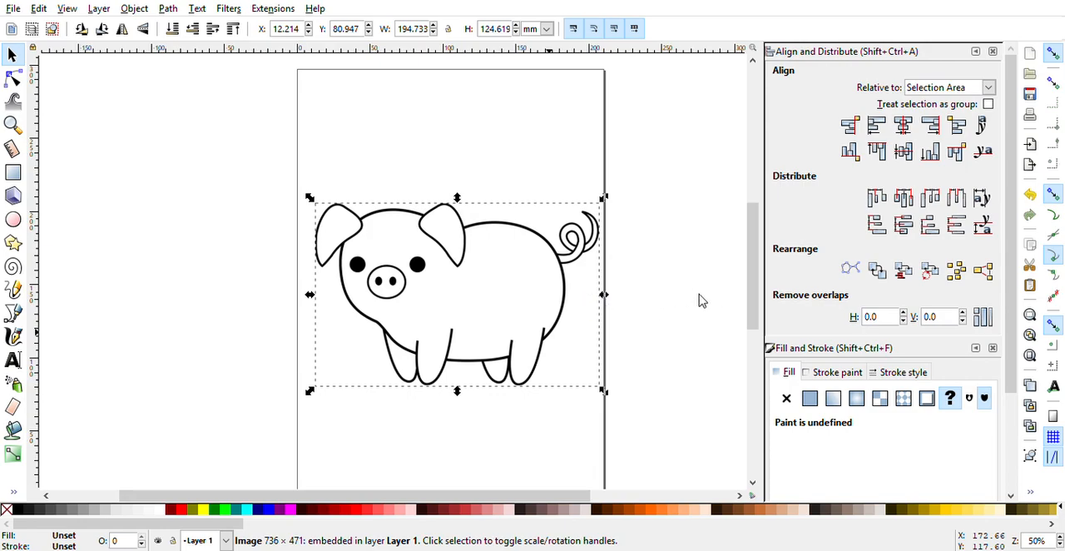
mouse_move(822, 300)
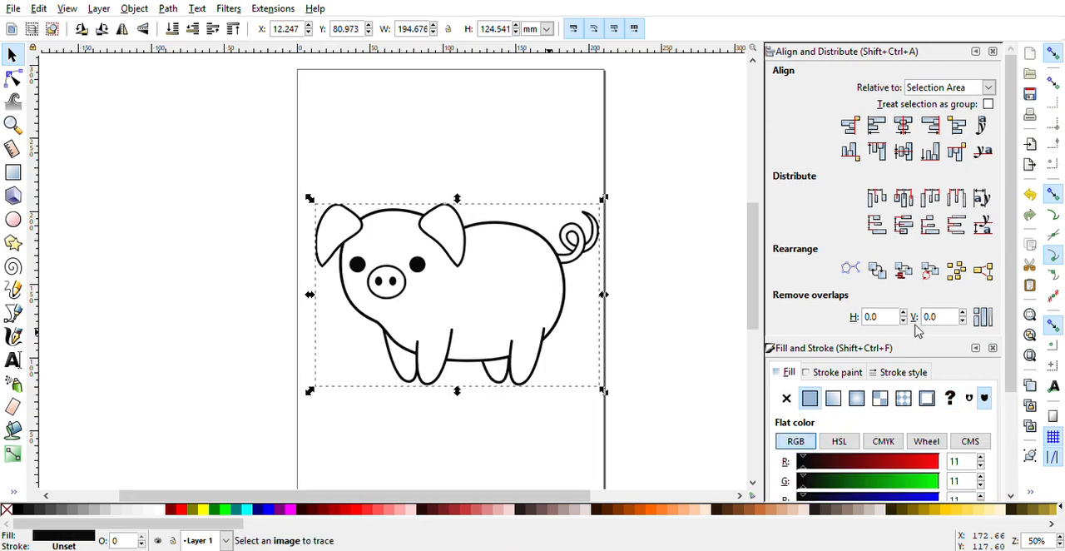
mouse_move(827, 69)
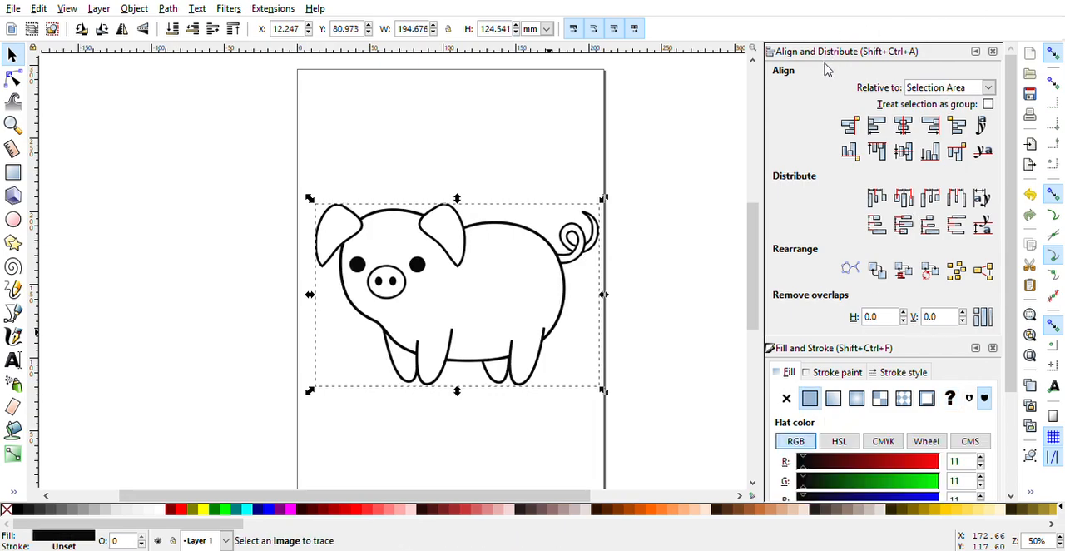
mouse_move(373, 230)
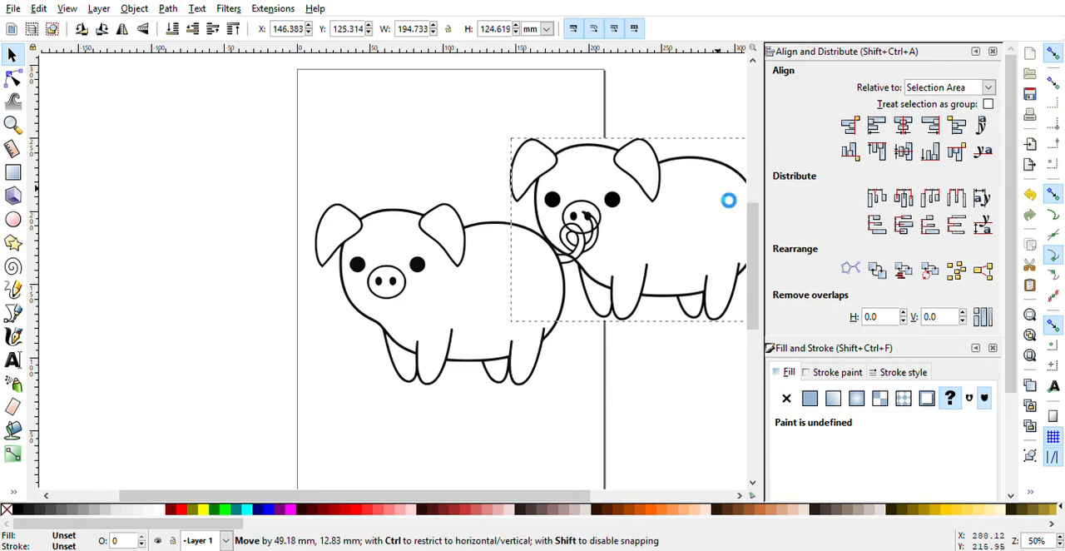
Step: Pull the bitmap off the traced outline and move the black traced pig higher on the page
left_click_drag(728, 199, 670, 181)
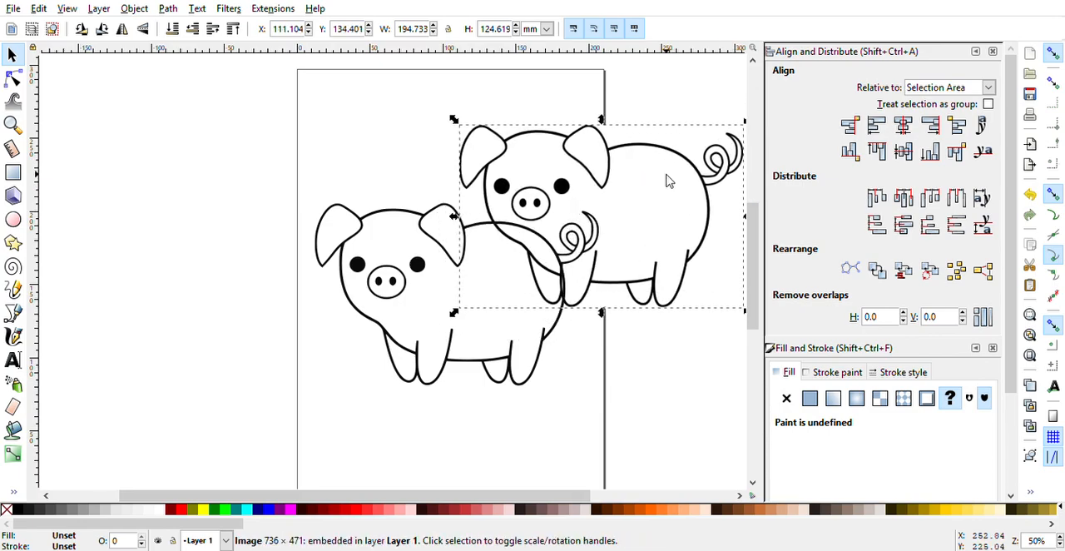
left_click_drag(666, 181, 608, 139)
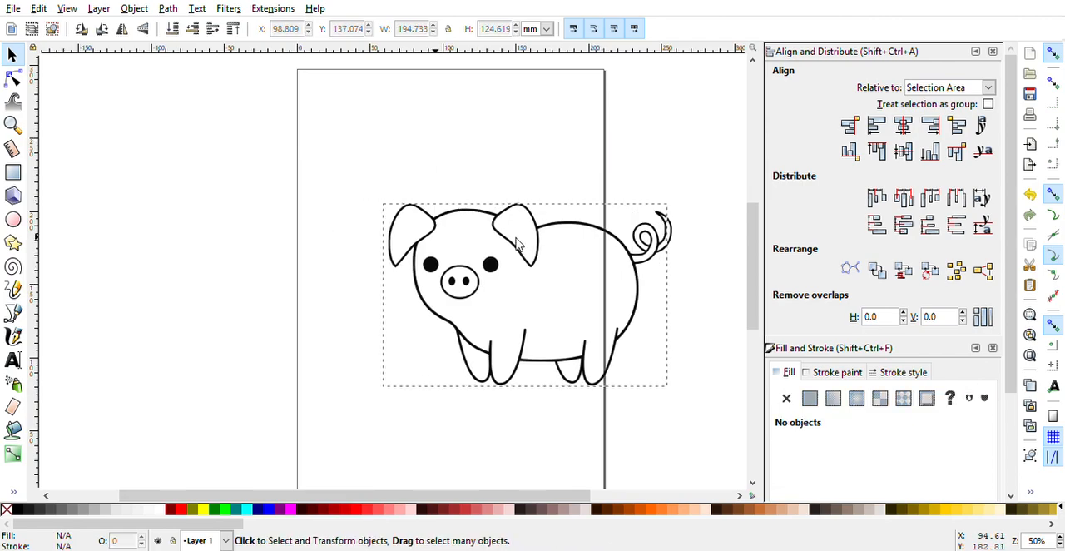
left_click(516, 245)
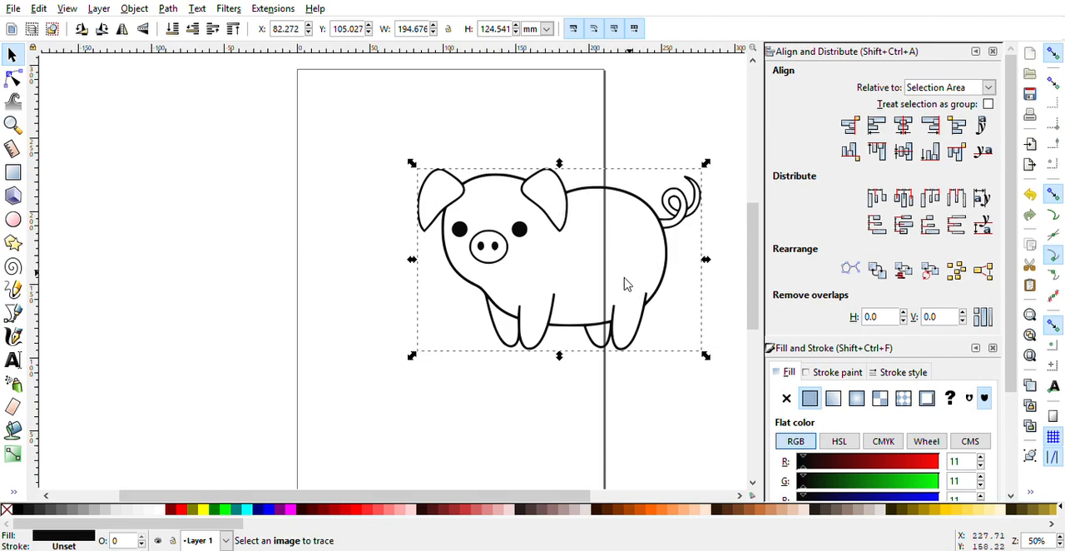
left_click_drag(557, 258, 447, 246)
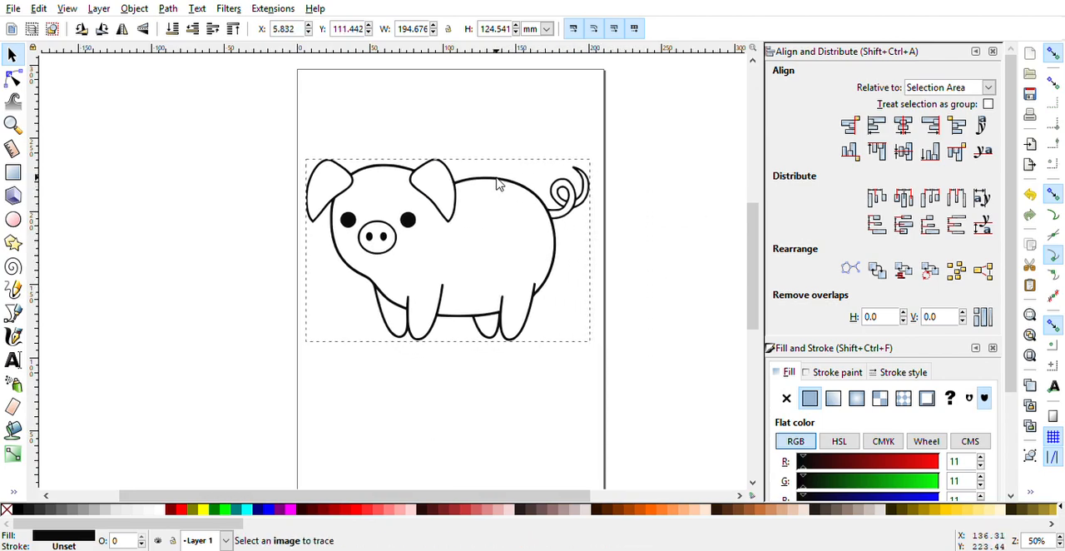
left_click(499, 183)
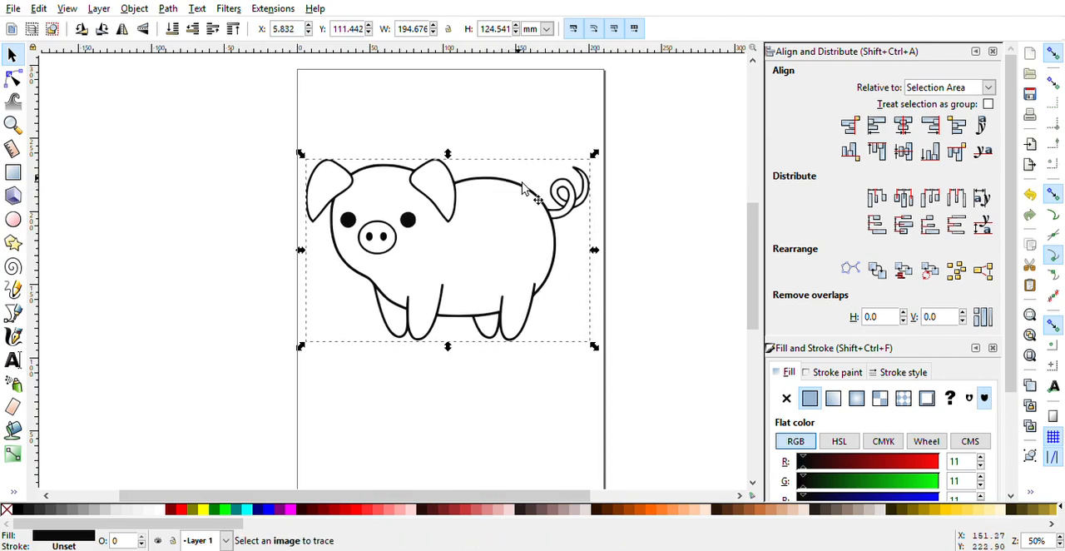
mouse_move(570, 241)
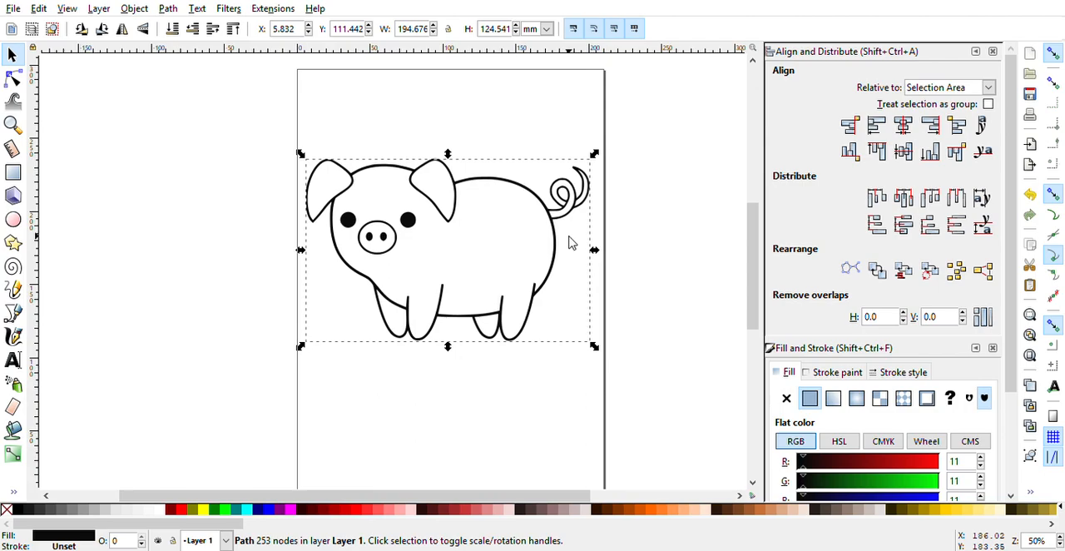
mouse_move(47, 90)
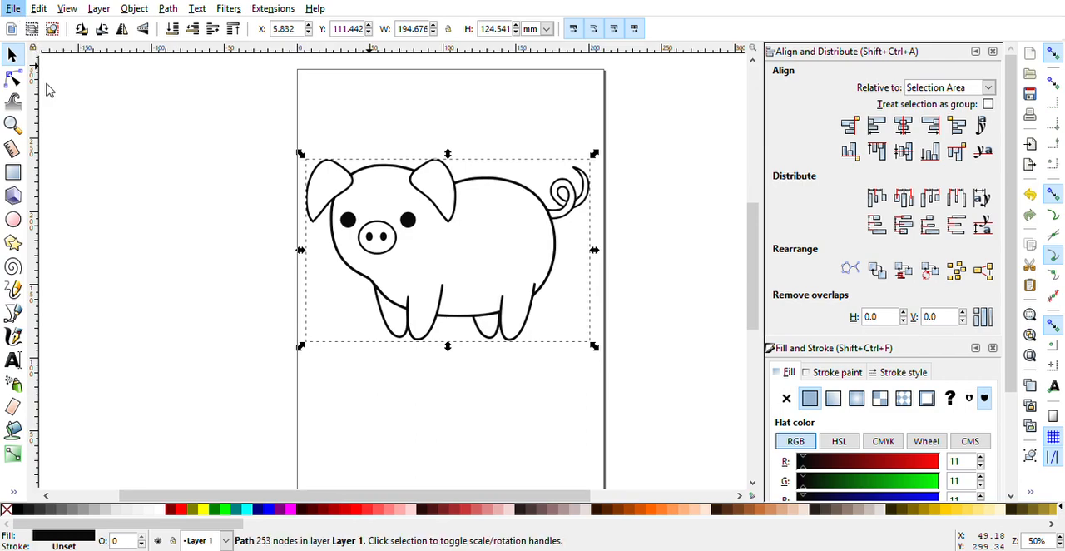
mouse_move(277, 382)
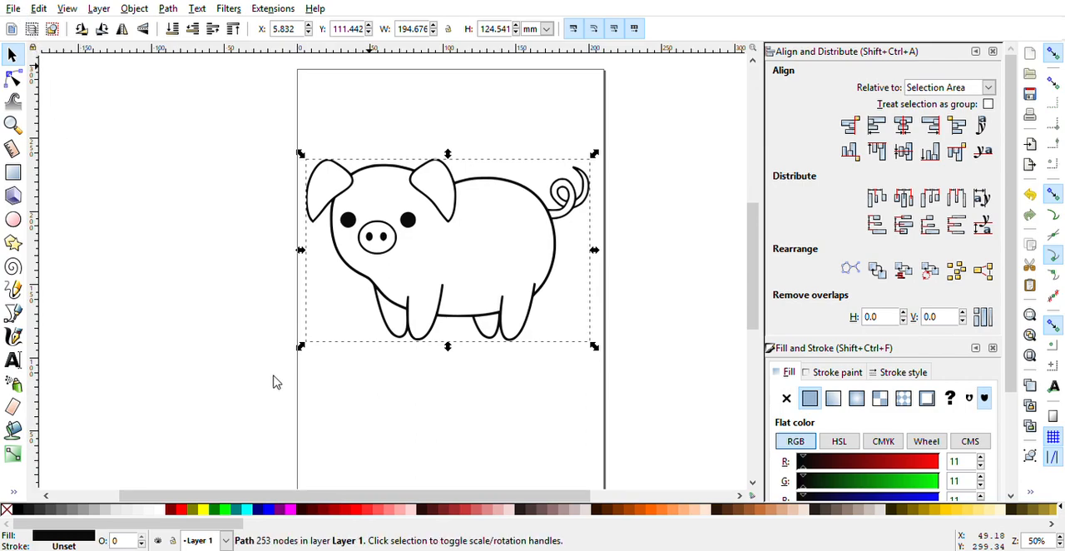
mouse_move(526, 323)
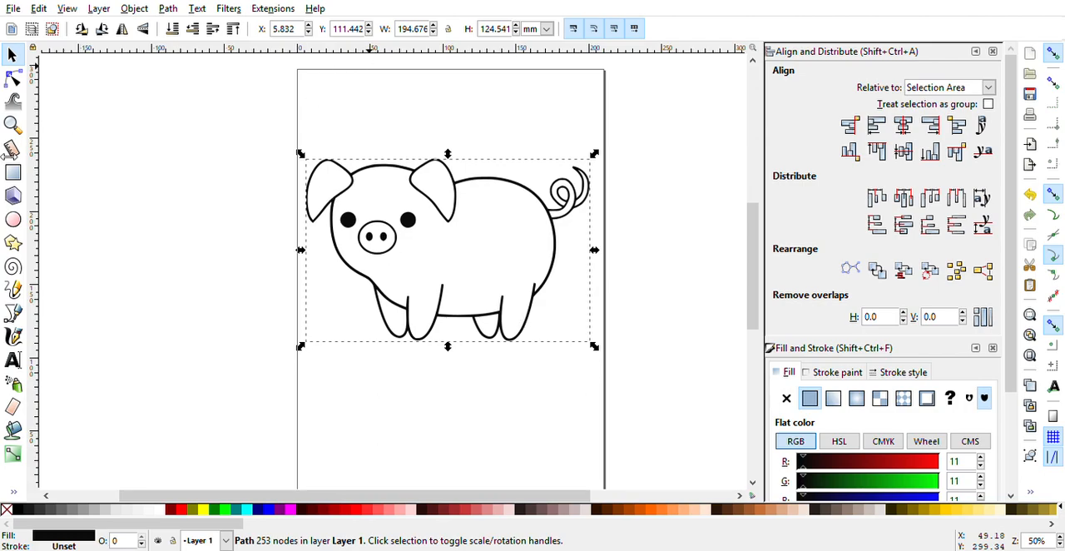
mouse_move(196, 189)
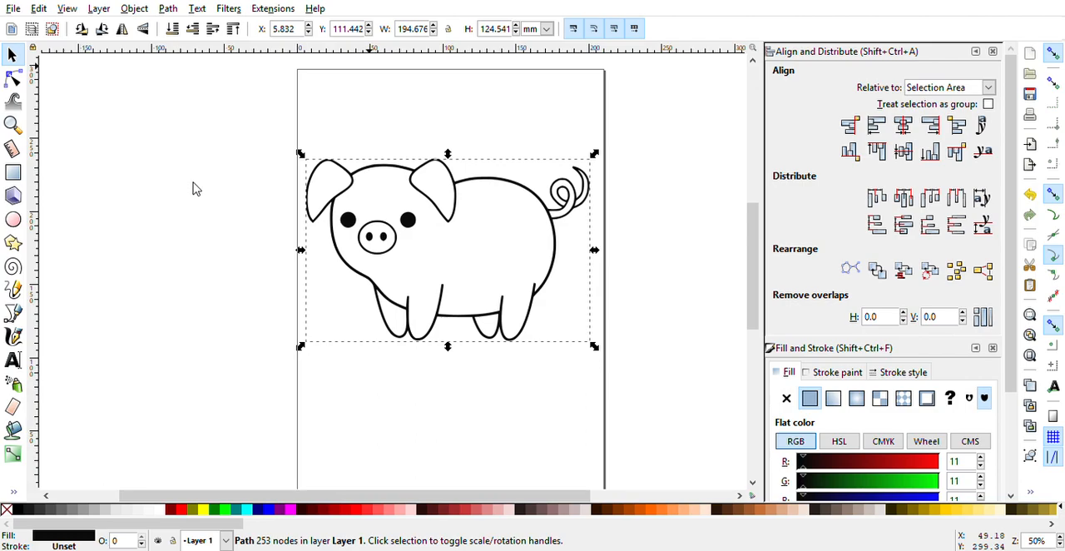
mouse_move(339, 268)
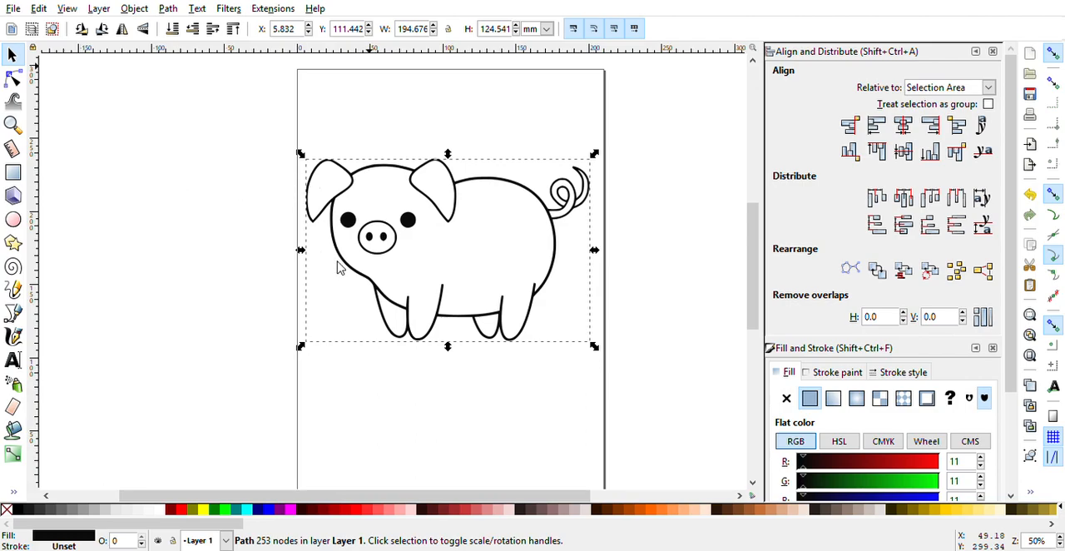
mouse_move(187, 191)
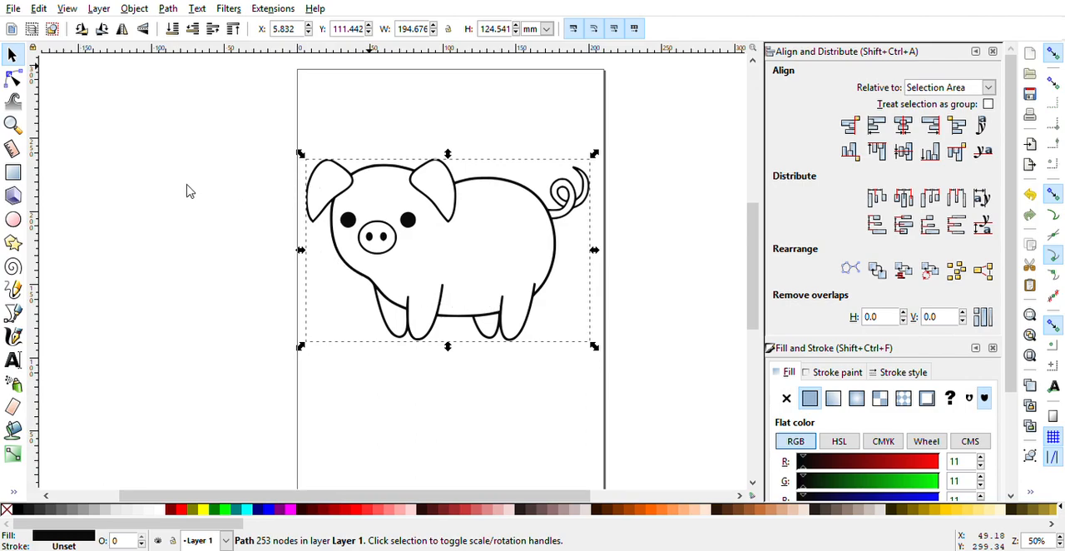
mouse_move(62, 111)
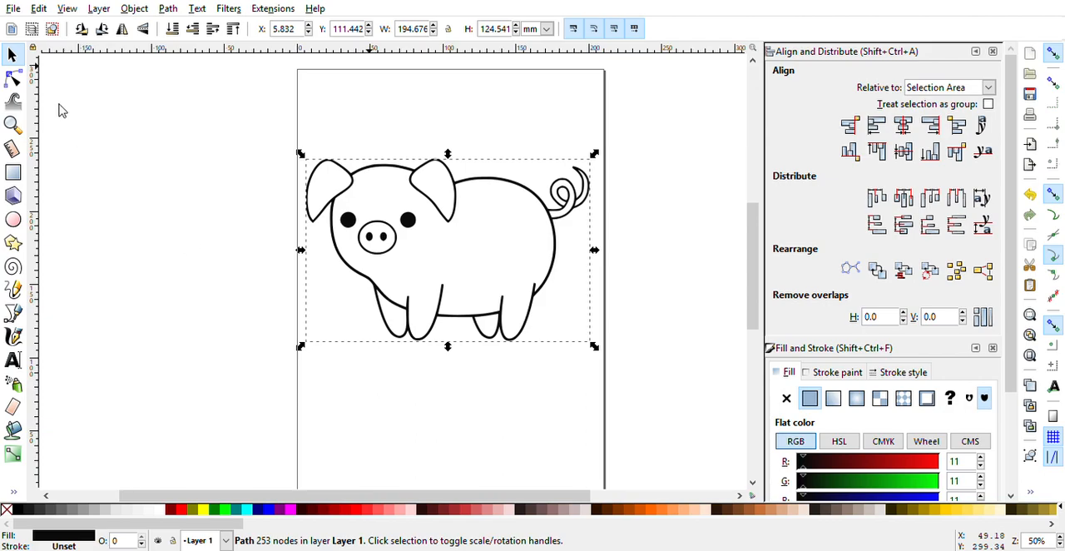
mouse_move(56, 98)
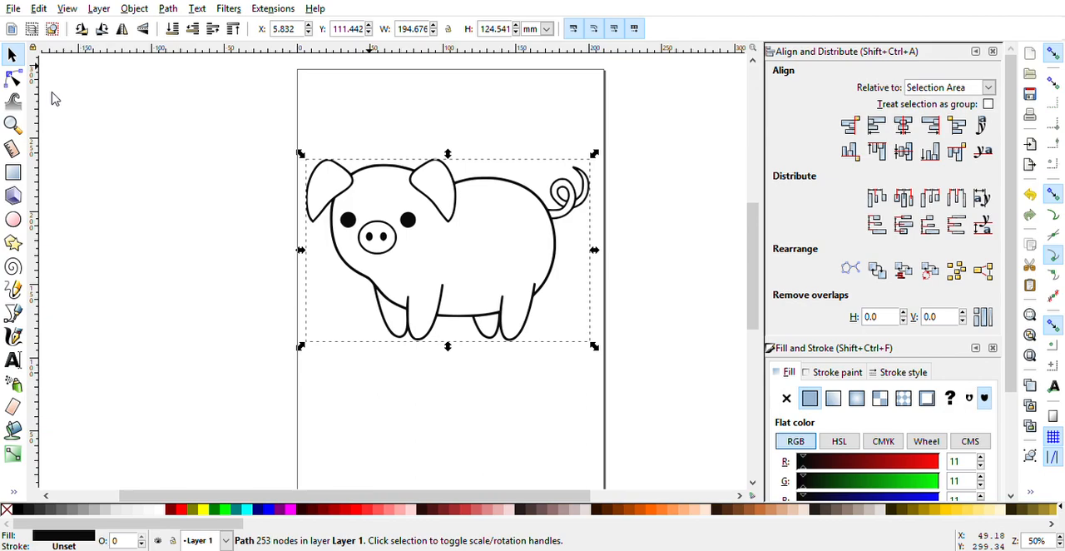
mouse_move(334, 167)
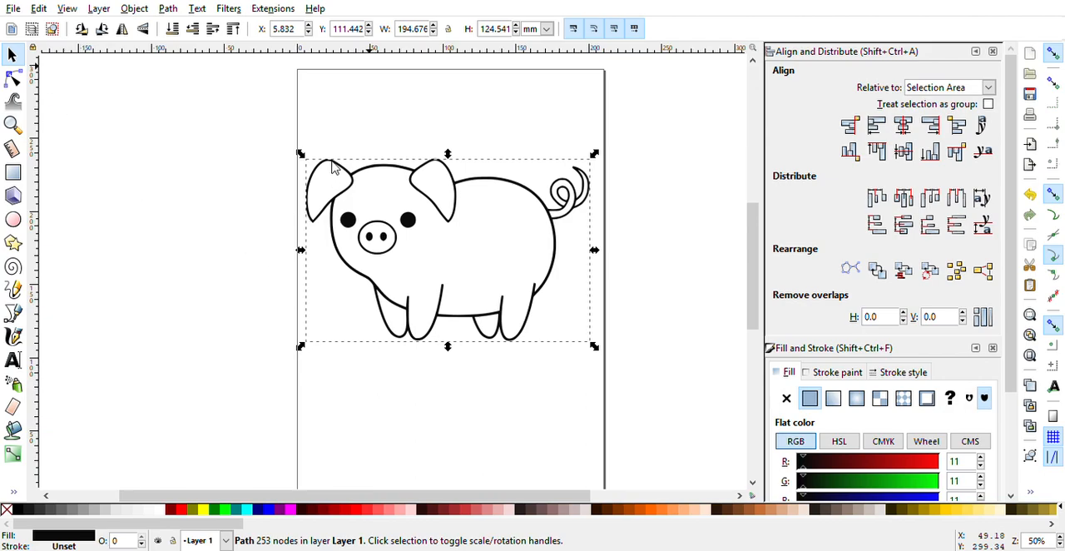
mouse_move(450, 312)
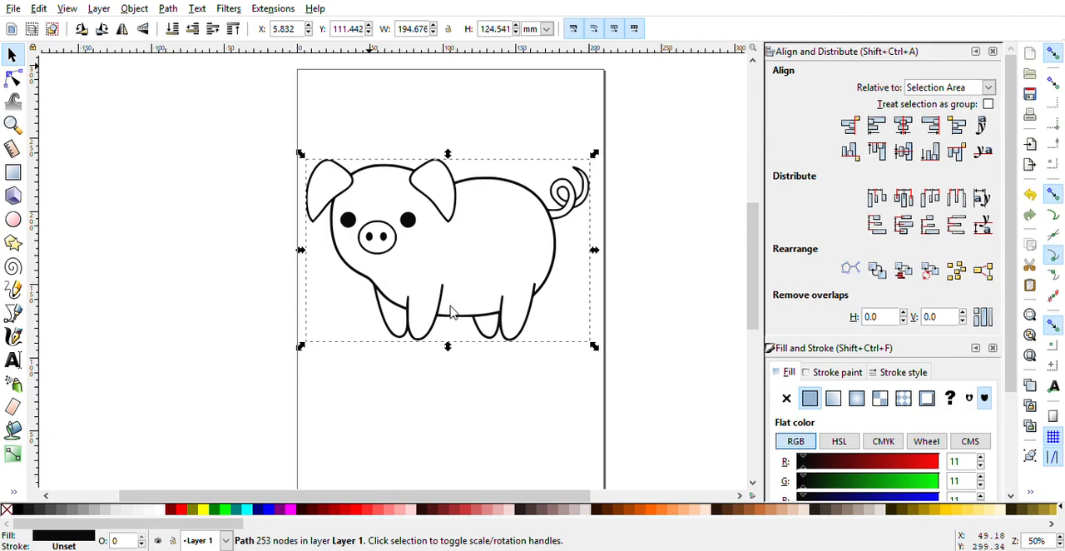
mouse_move(525, 300)
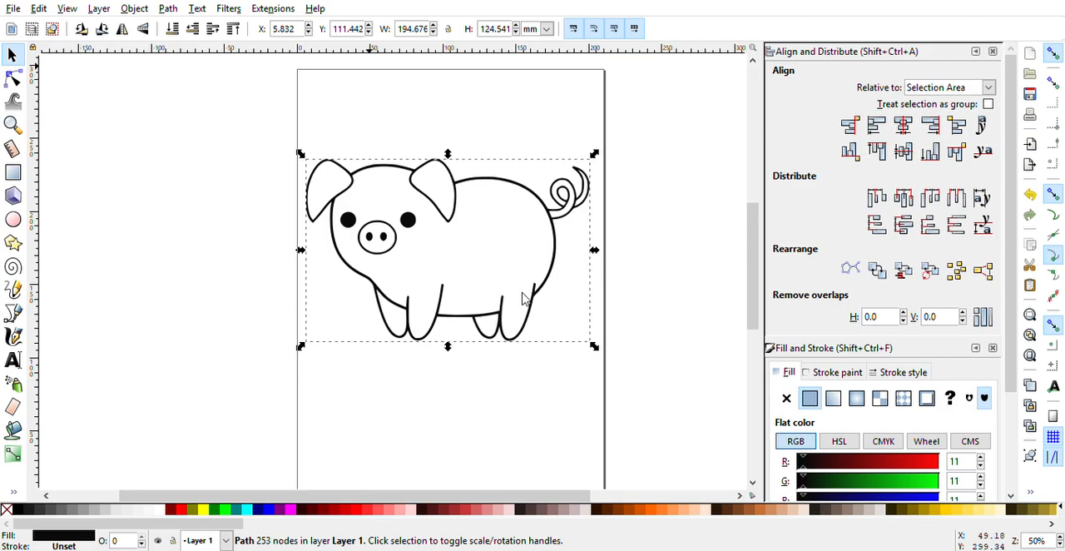
mouse_move(52, 131)
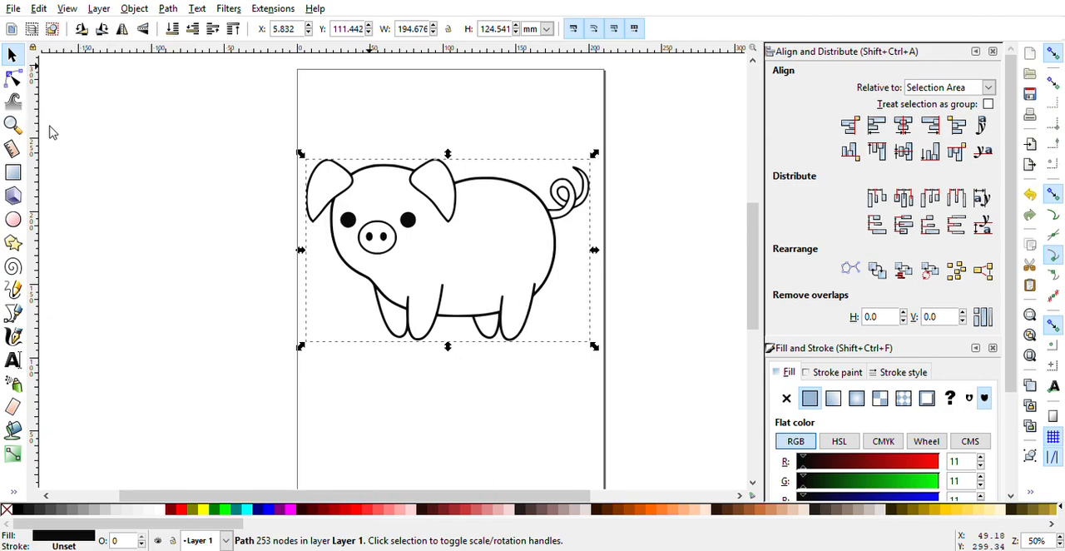
key("ctrl+s")
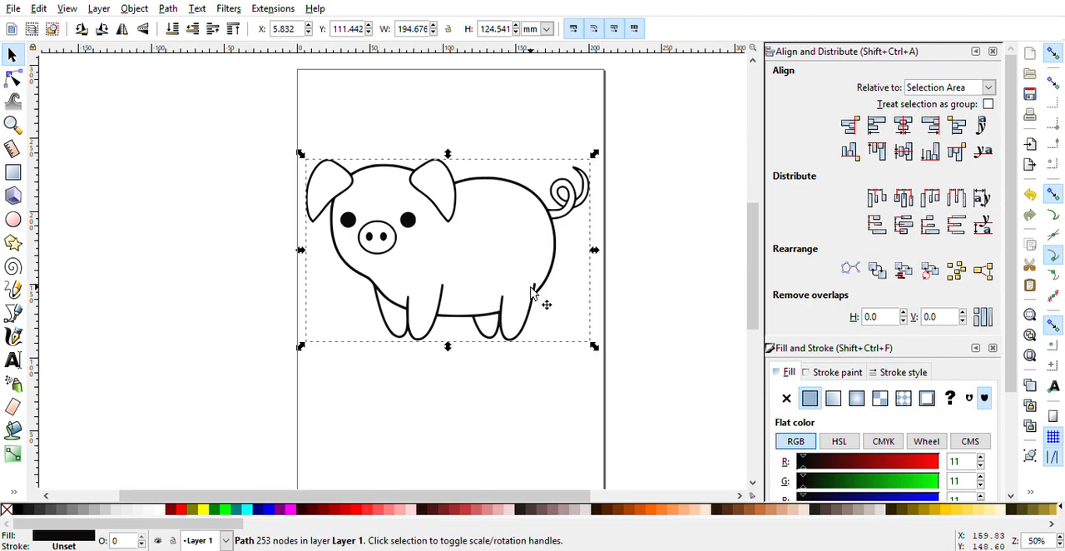
mouse_move(542, 205)
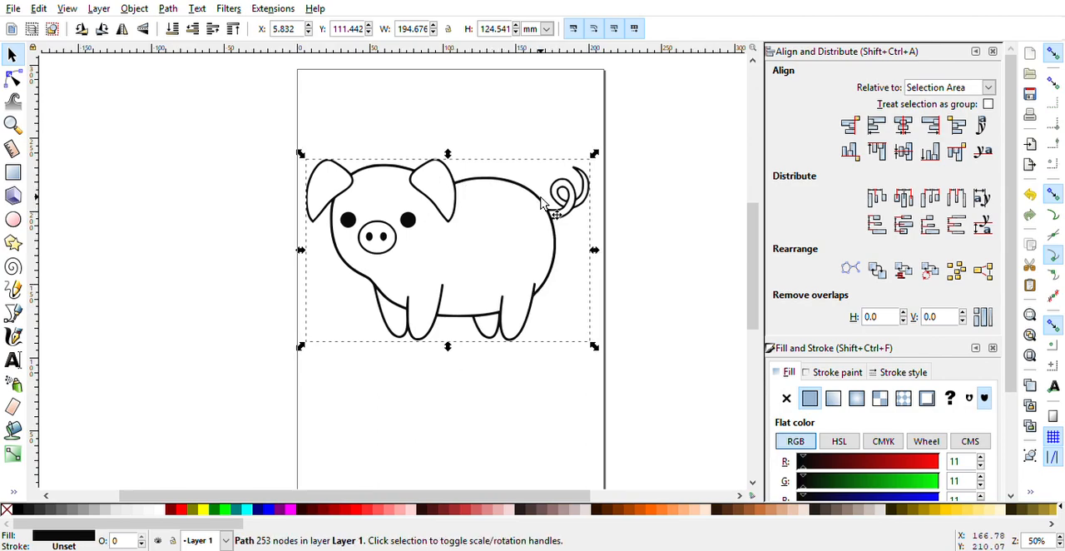
mouse_move(408, 216)
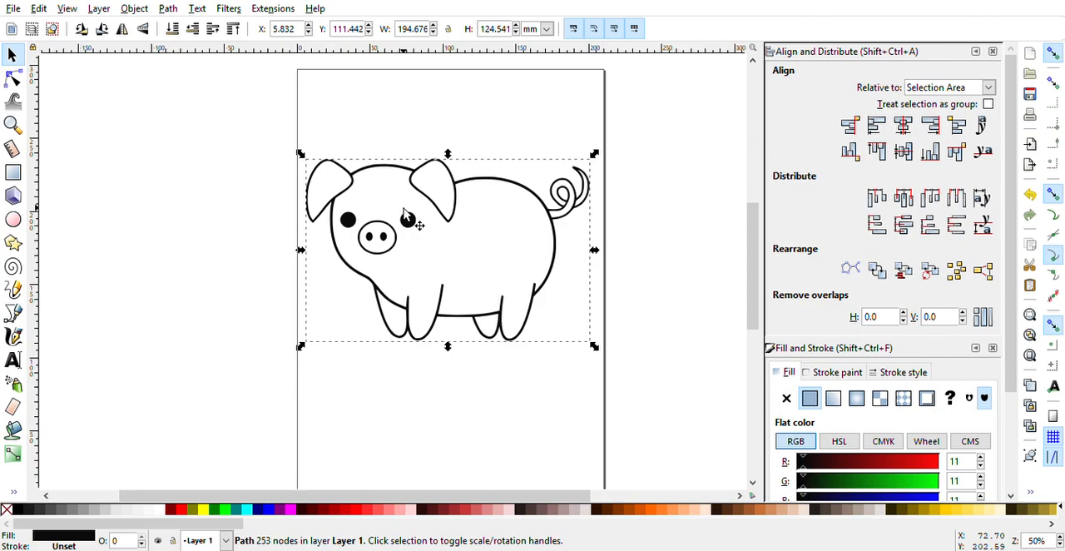
mouse_move(470, 207)
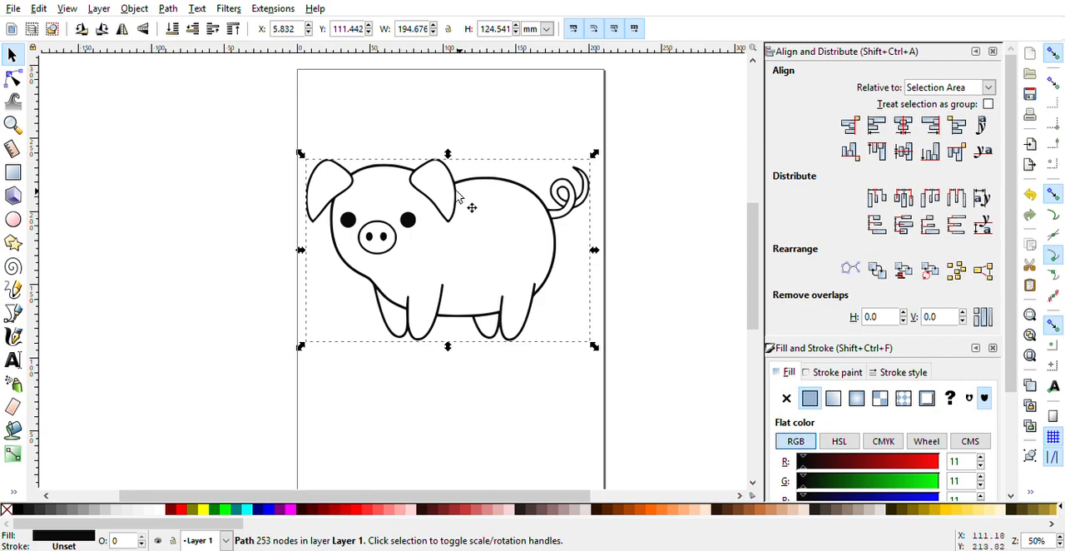
mouse_move(448, 190)
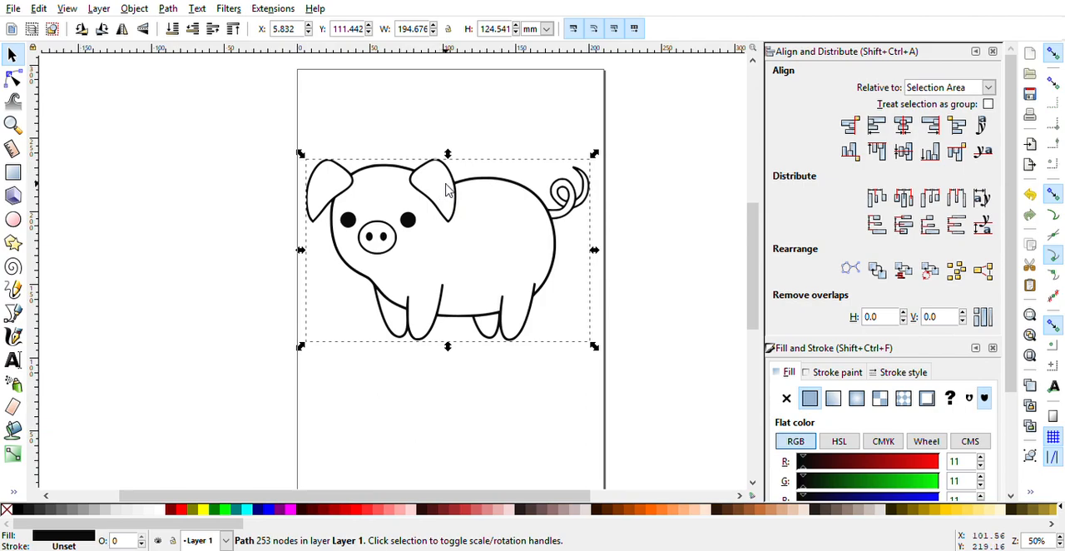
mouse_move(481, 265)
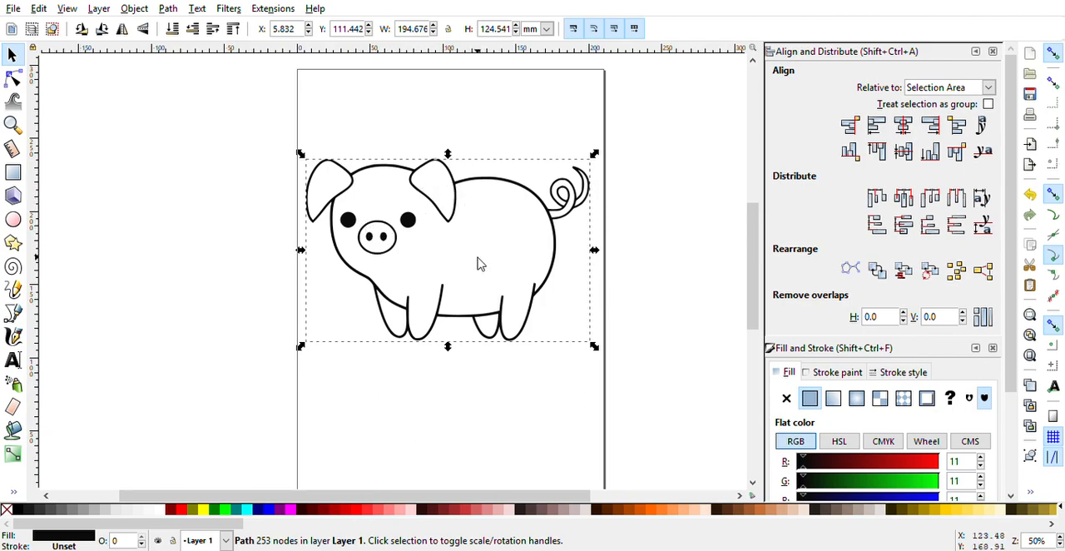
mouse_move(452, 257)
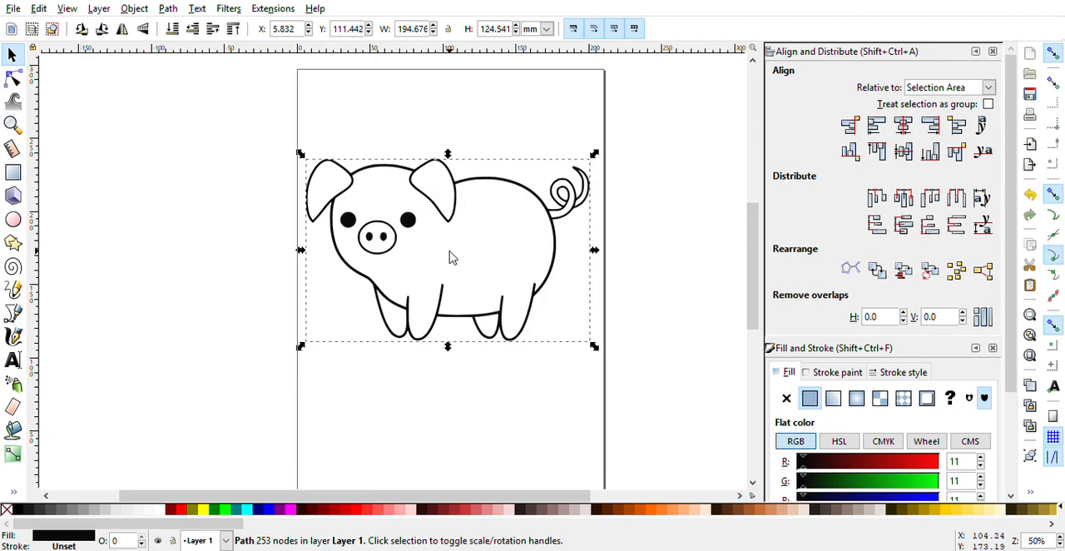
mouse_move(228, 197)
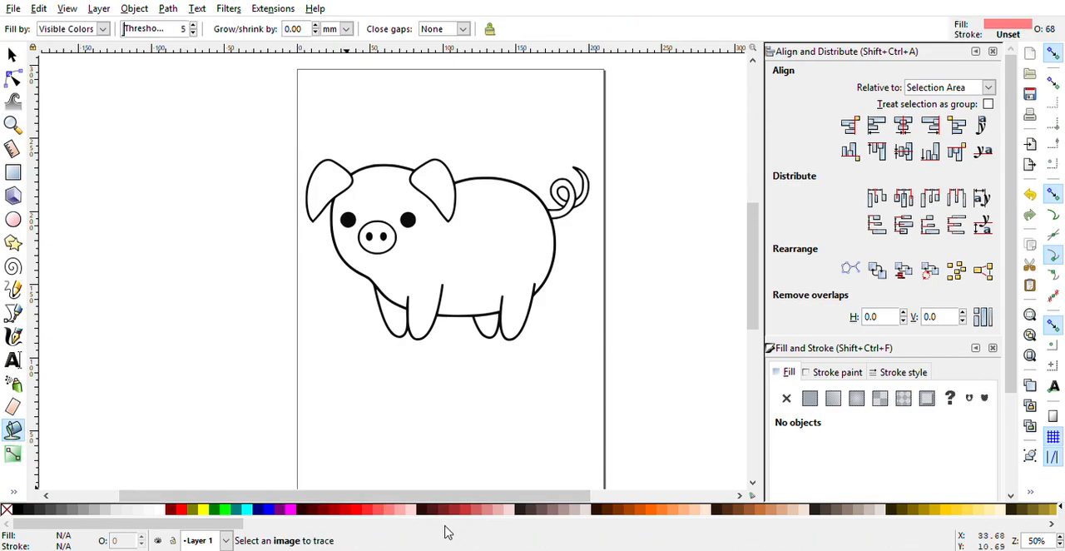
mouse_move(494, 298)
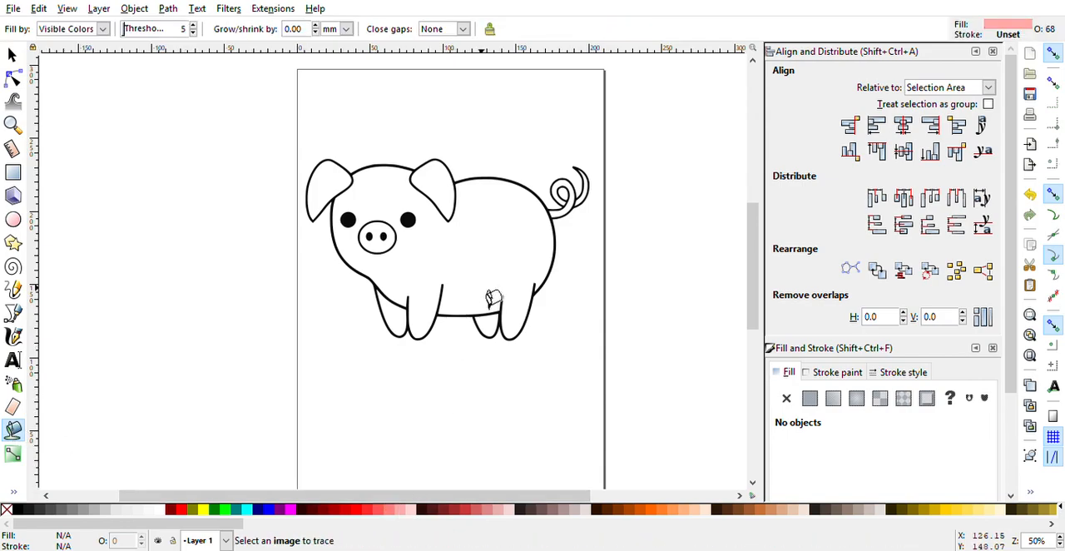
mouse_move(444, 175)
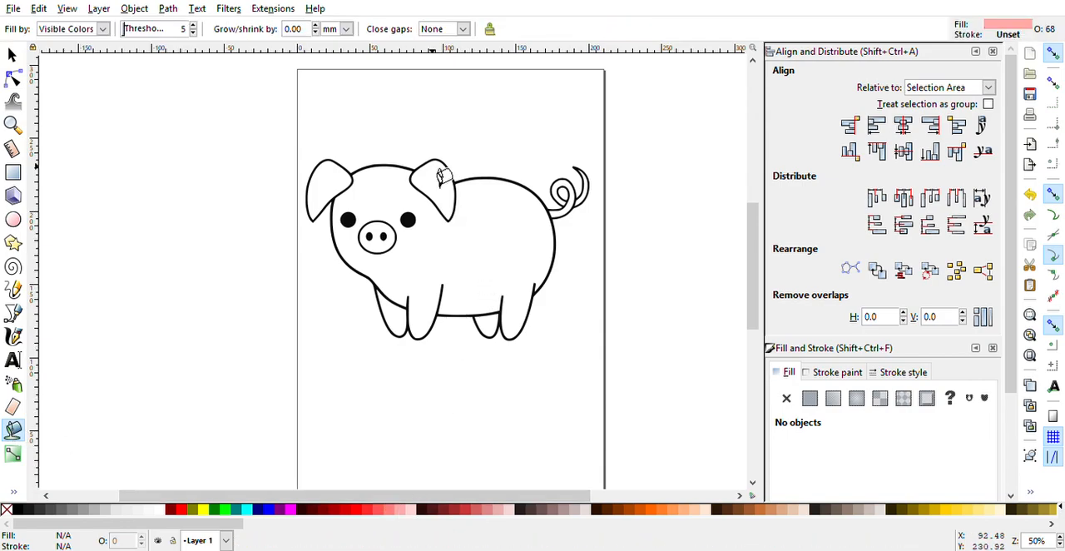
Step: Paint-bucket fill the pig's body, ears, legs and snout with light pink
left_click(441, 250)
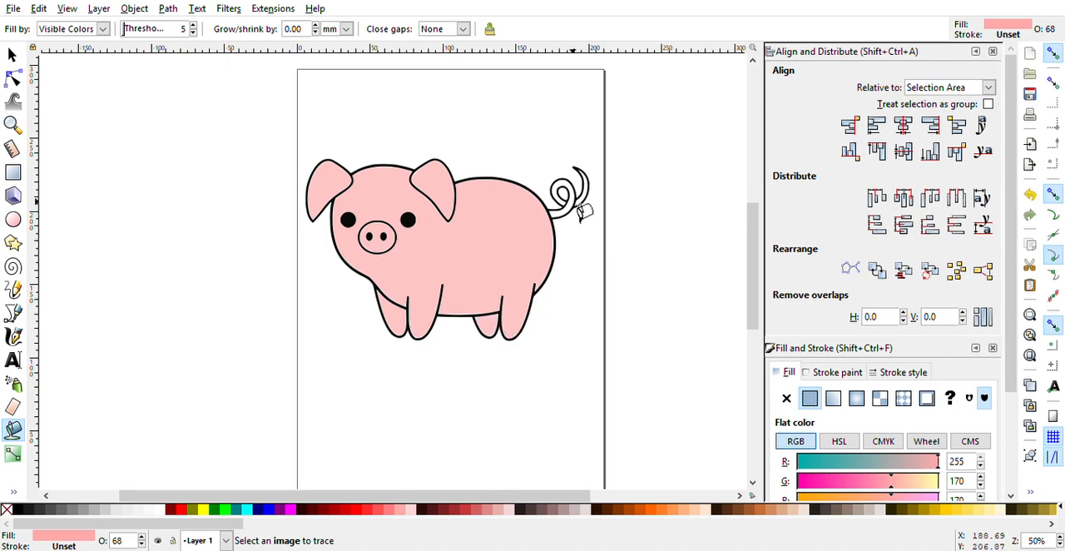
mouse_move(591, 213)
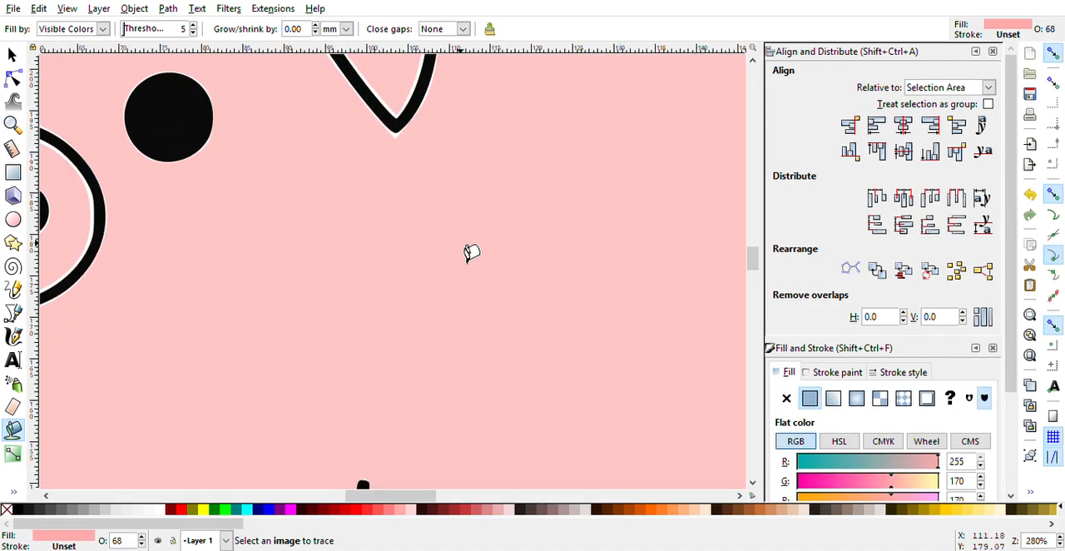
mouse_move(452, 155)
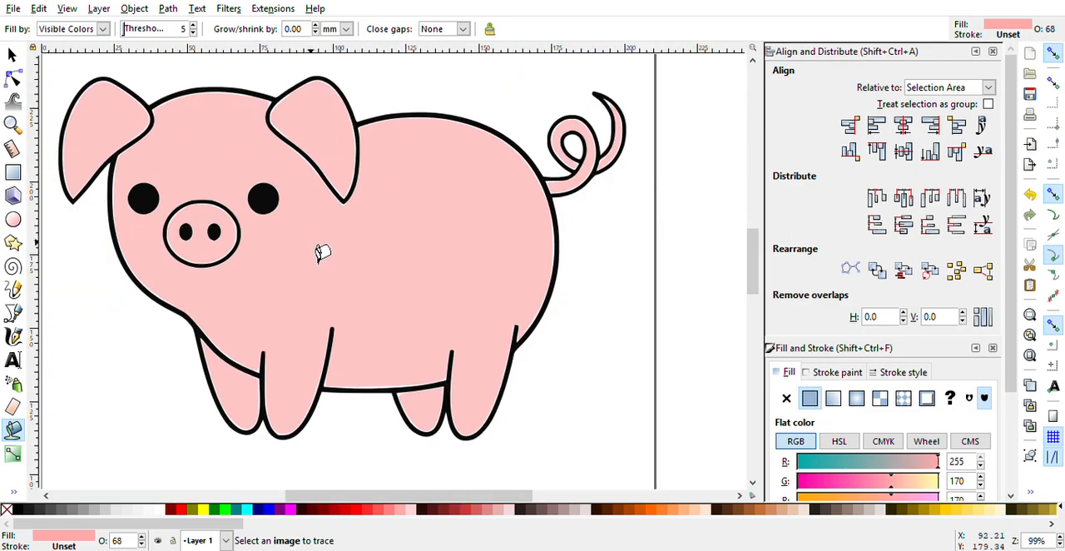
mouse_move(506, 104)
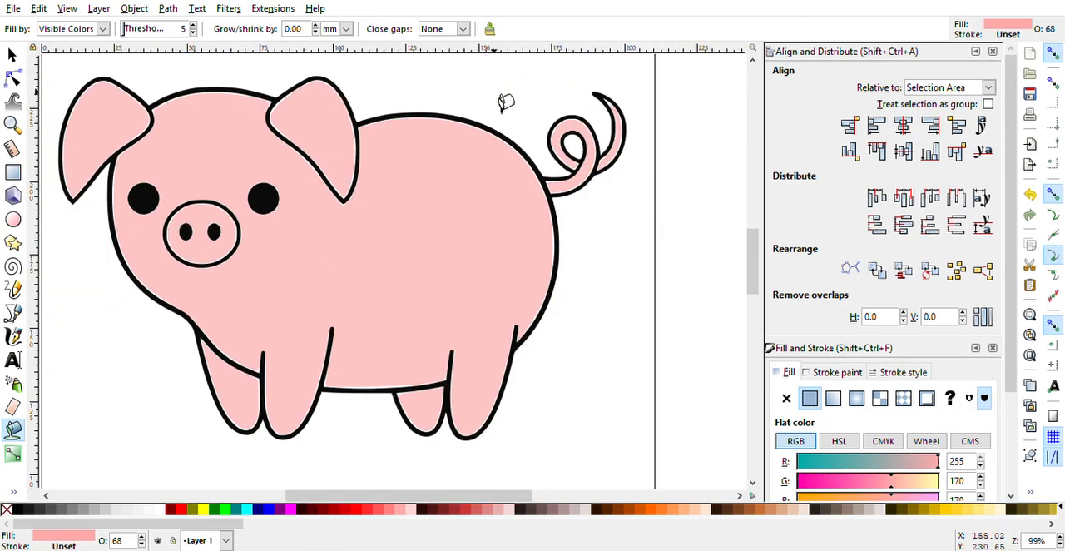
mouse_move(428, 173)
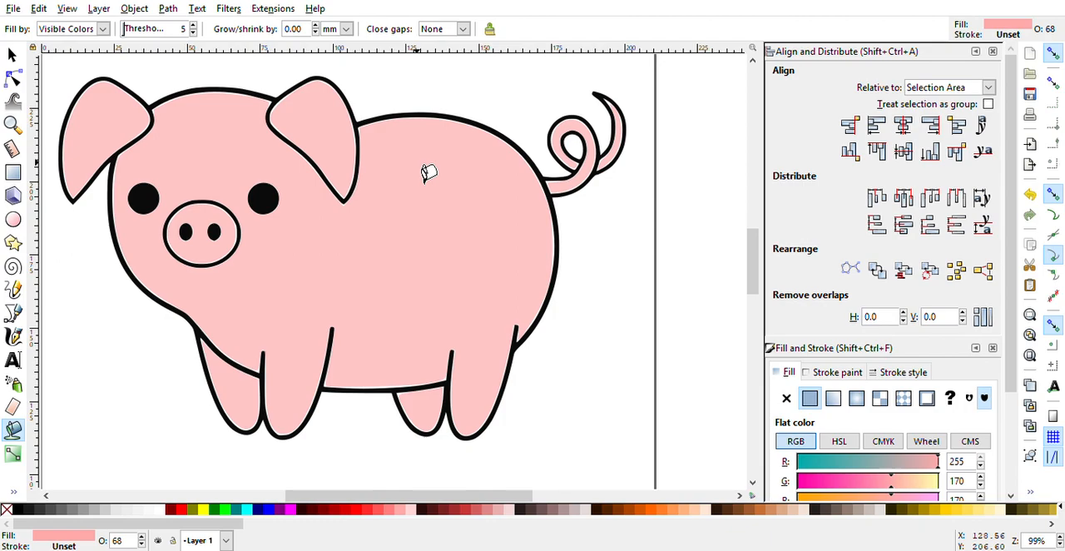
mouse_move(143, 156)
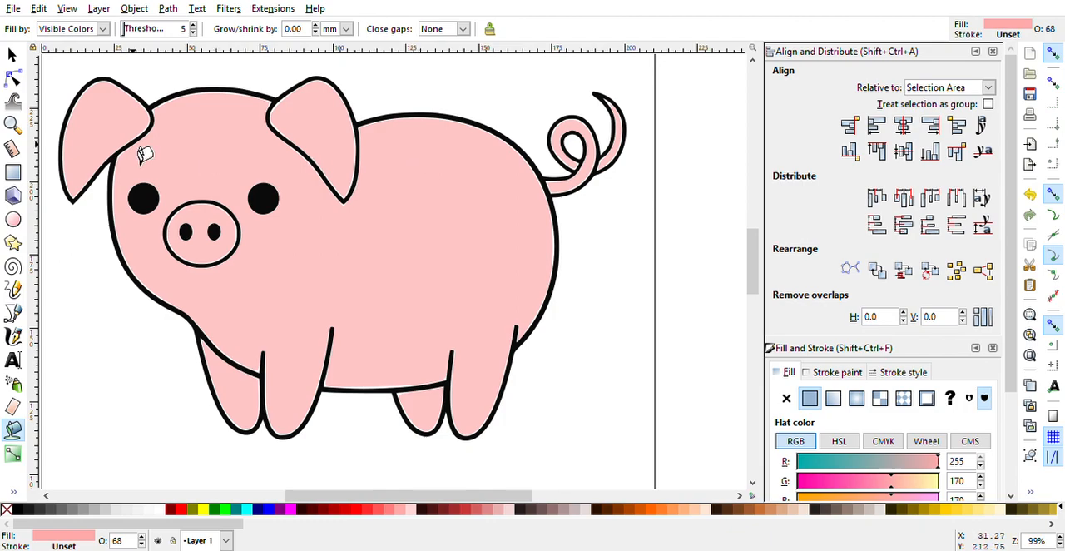
Step: Select all pig pieces, then isolate the body fill path showing 68 opacity
left_click(599, 133)
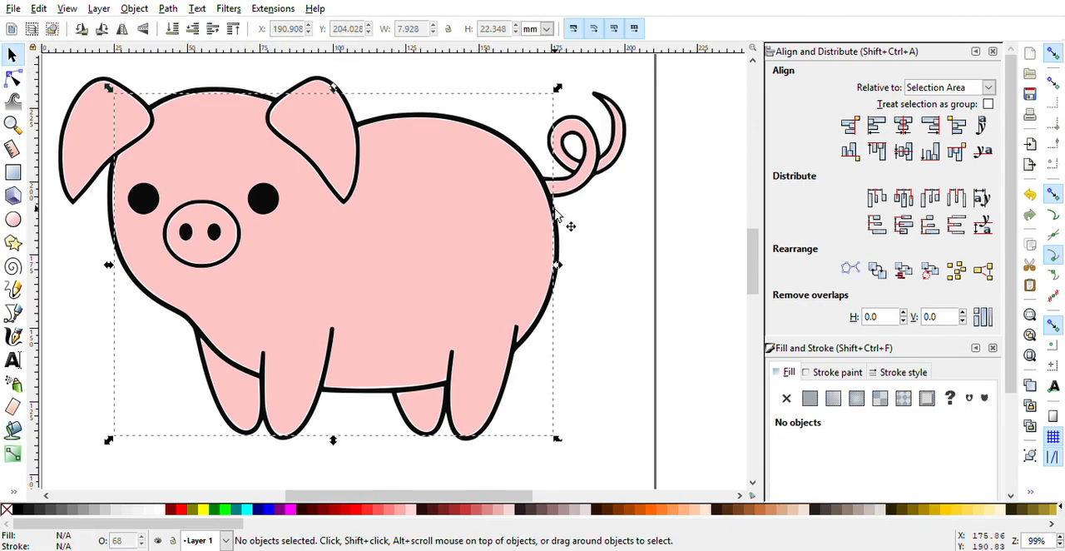
left_click(574, 150)
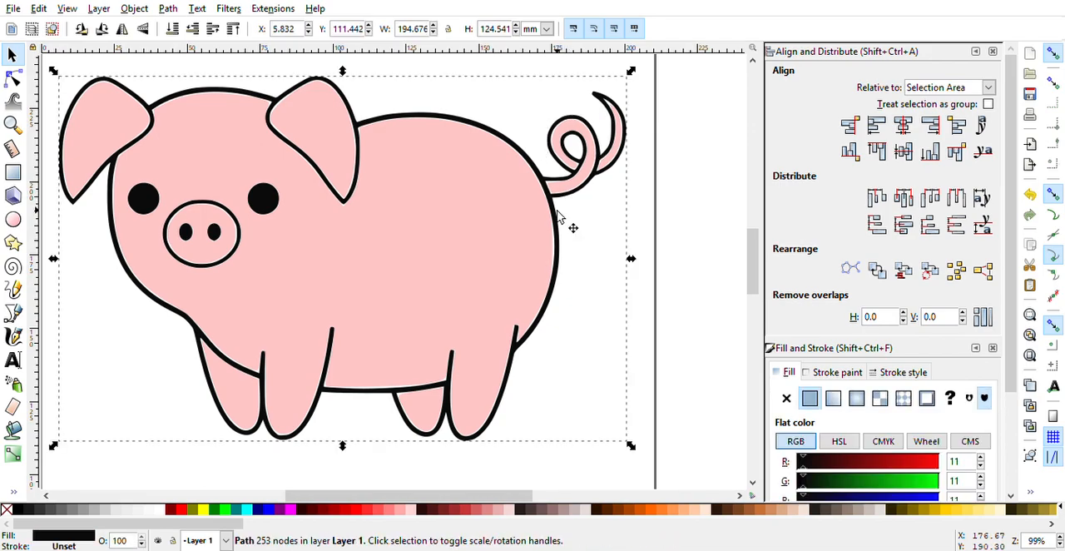
mouse_move(590, 225)
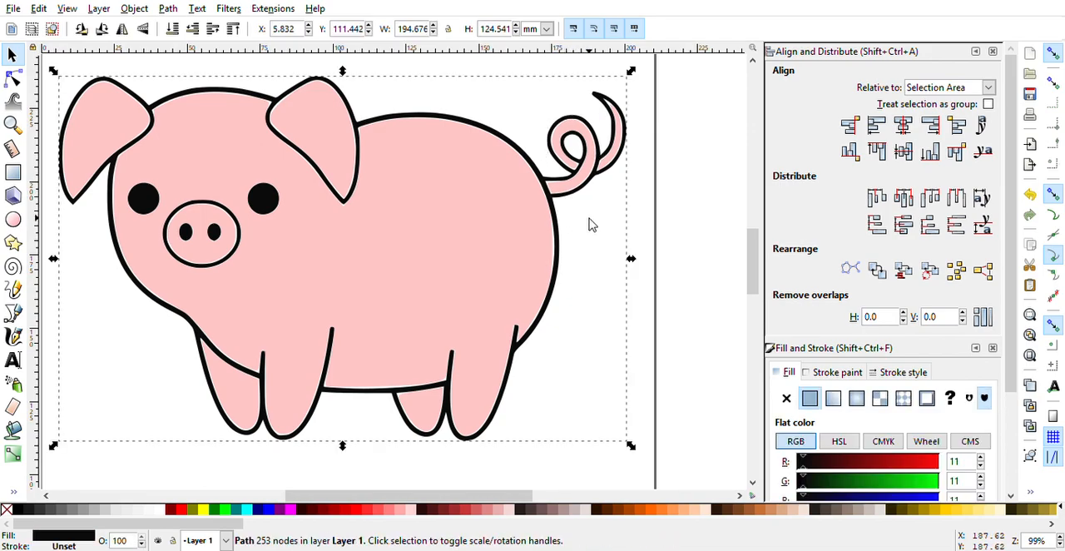
left_click(167, 8)
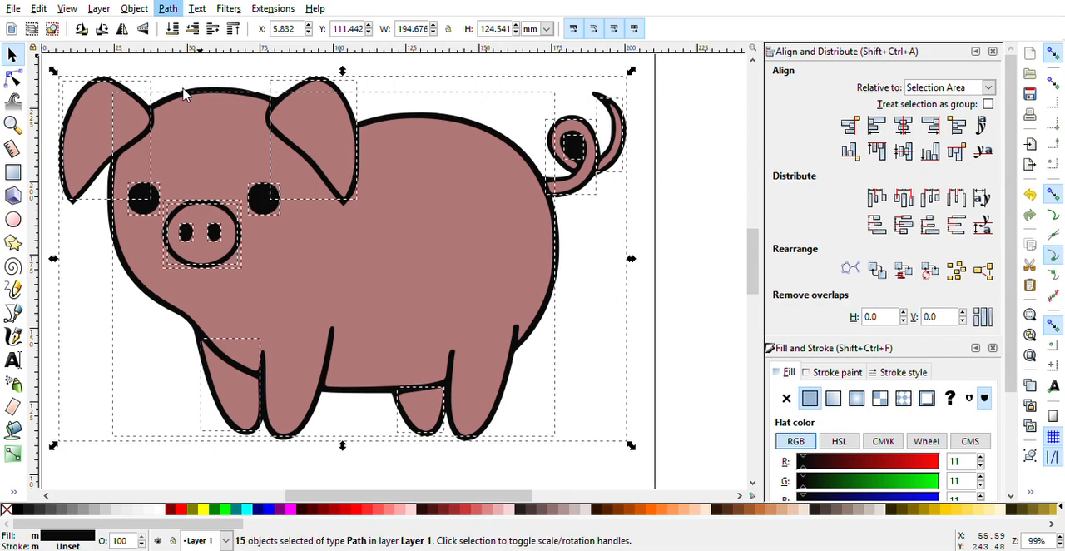
left_click(701, 185)
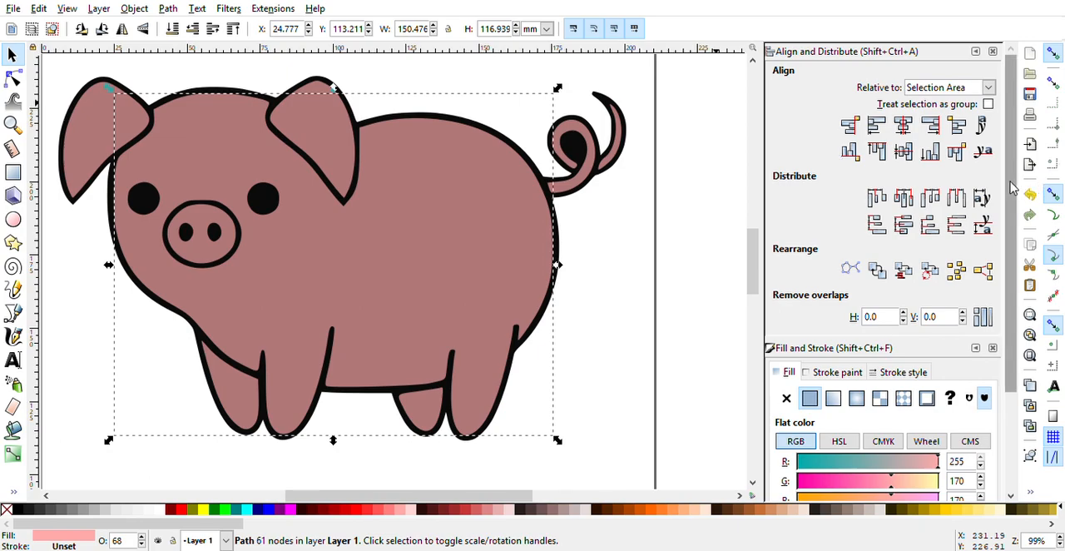
Step: Set the pig's fill paths to 100 opacity and deselect to see bright pink
scroll("down", 3)
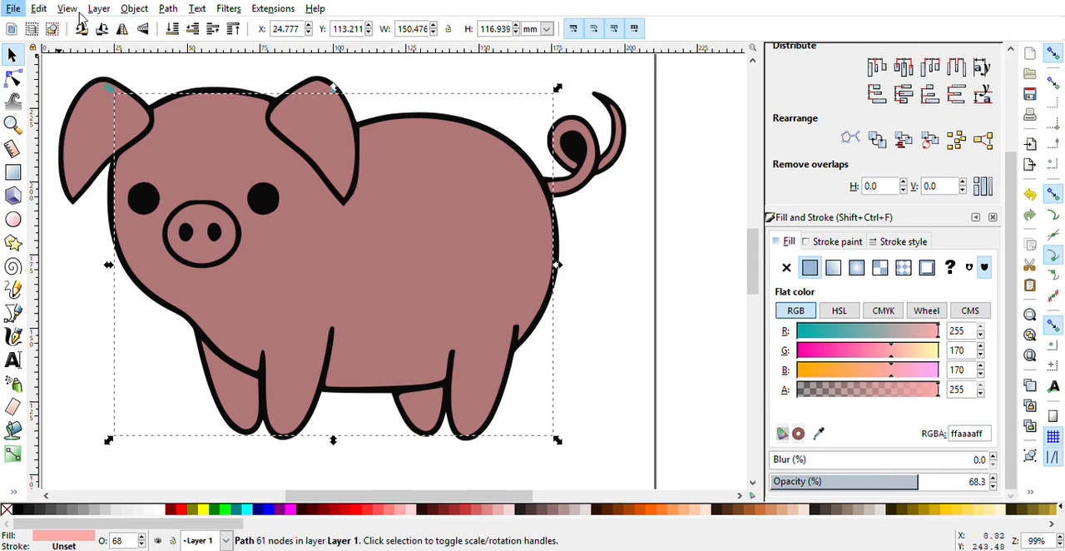
mouse_move(98, 7)
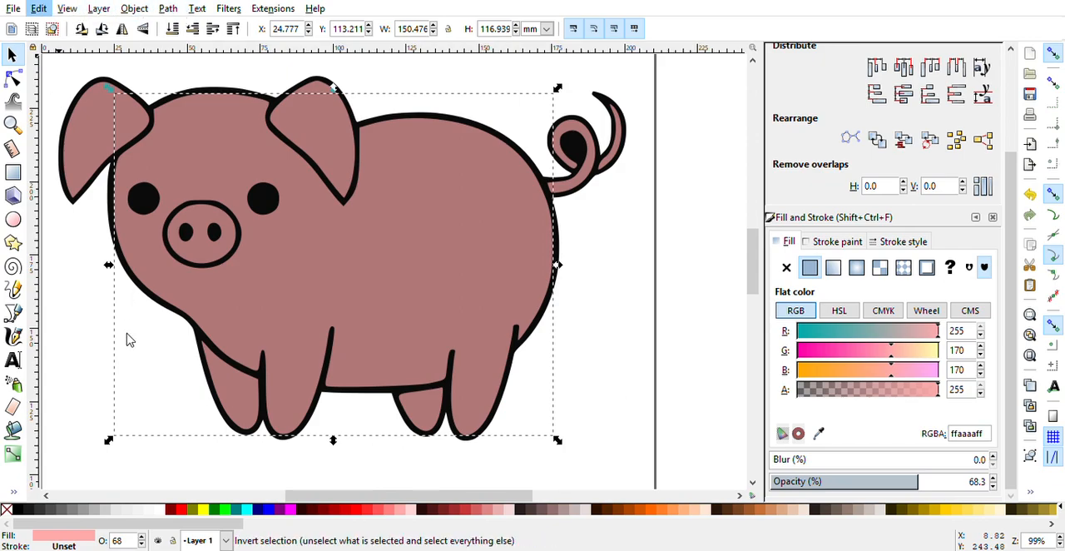
mouse_move(345, 342)
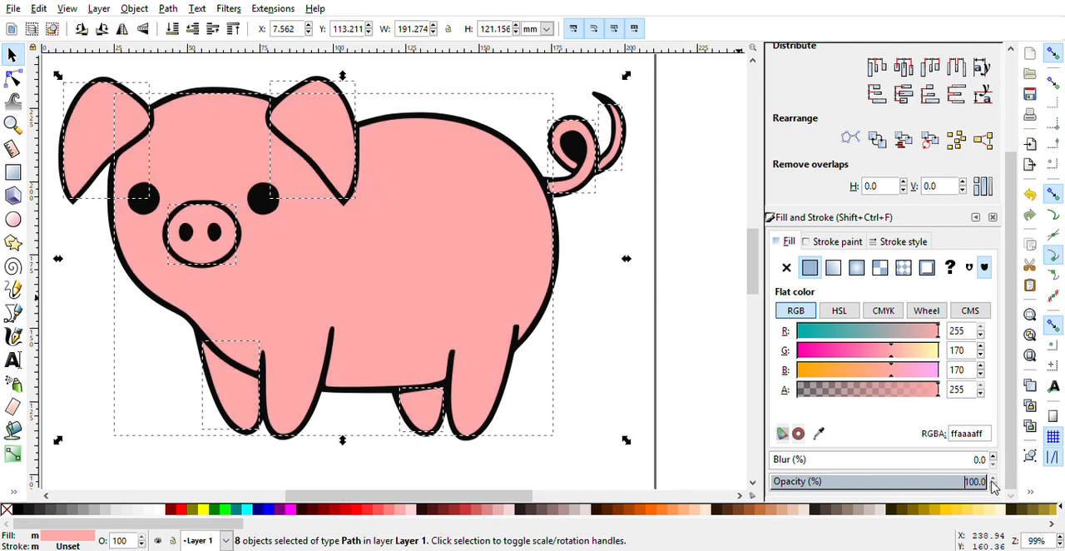
mouse_move(696, 310)
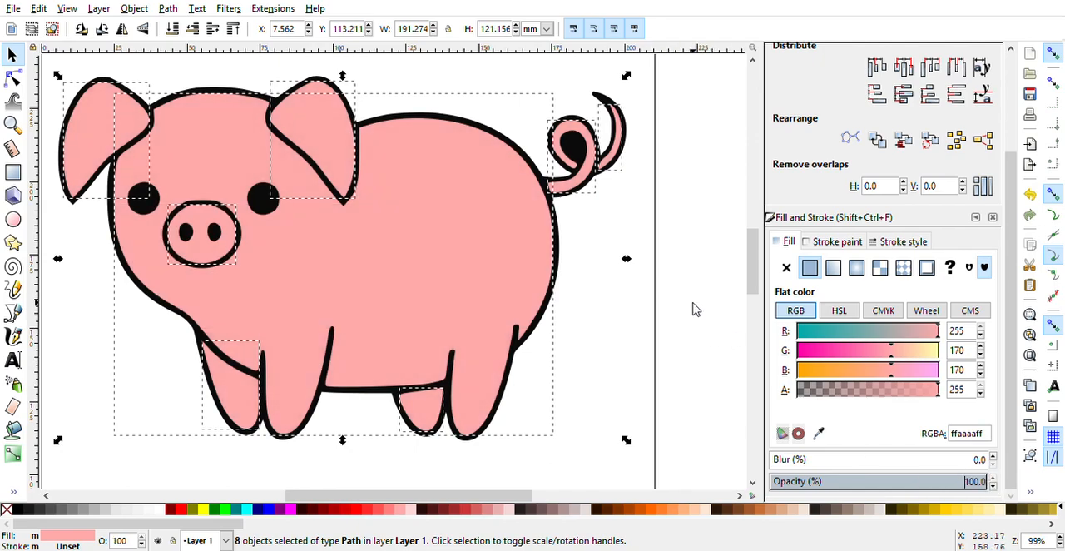
left_click(695, 308)
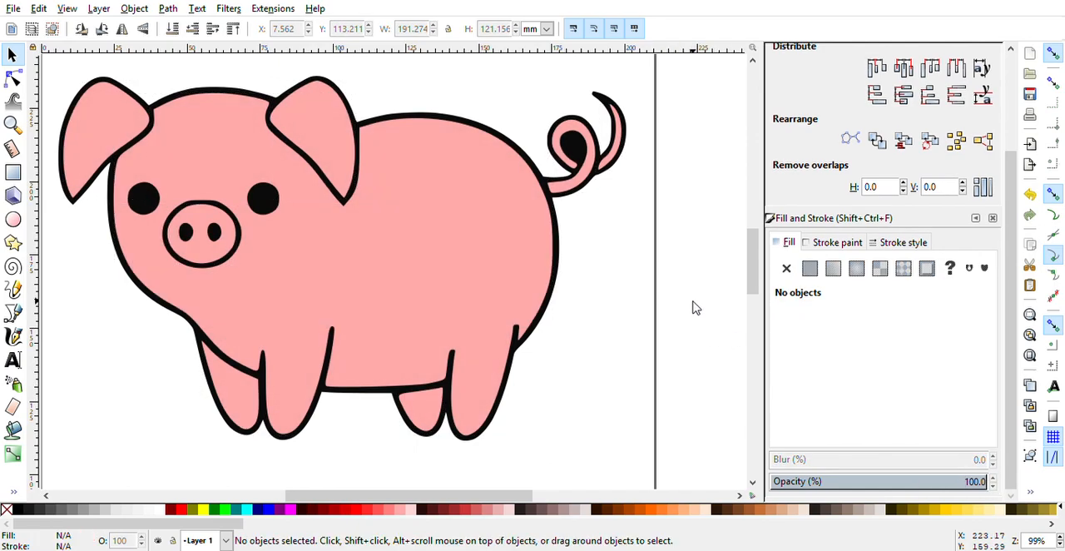
mouse_move(623, 225)
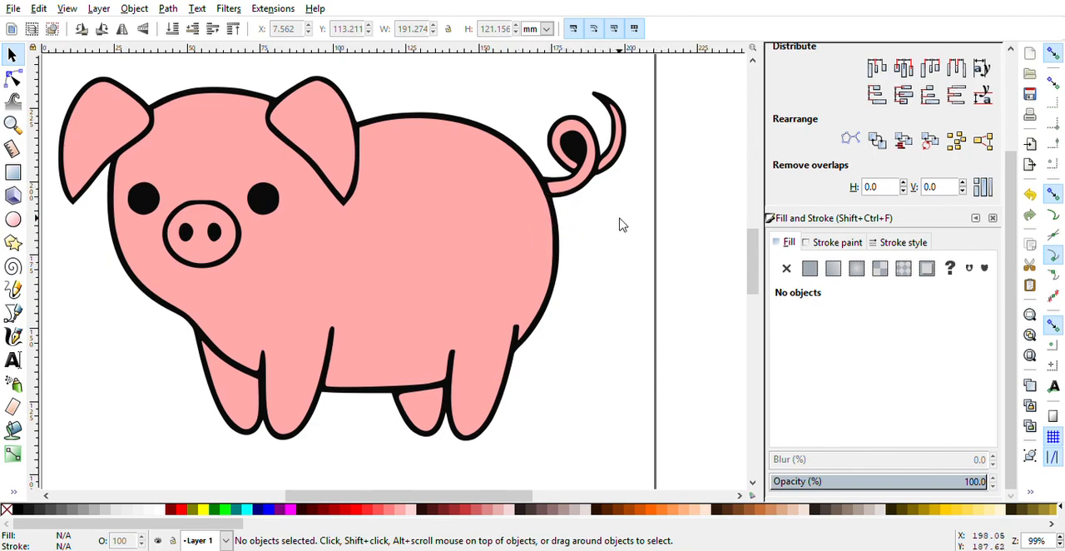
scroll("up", 3)
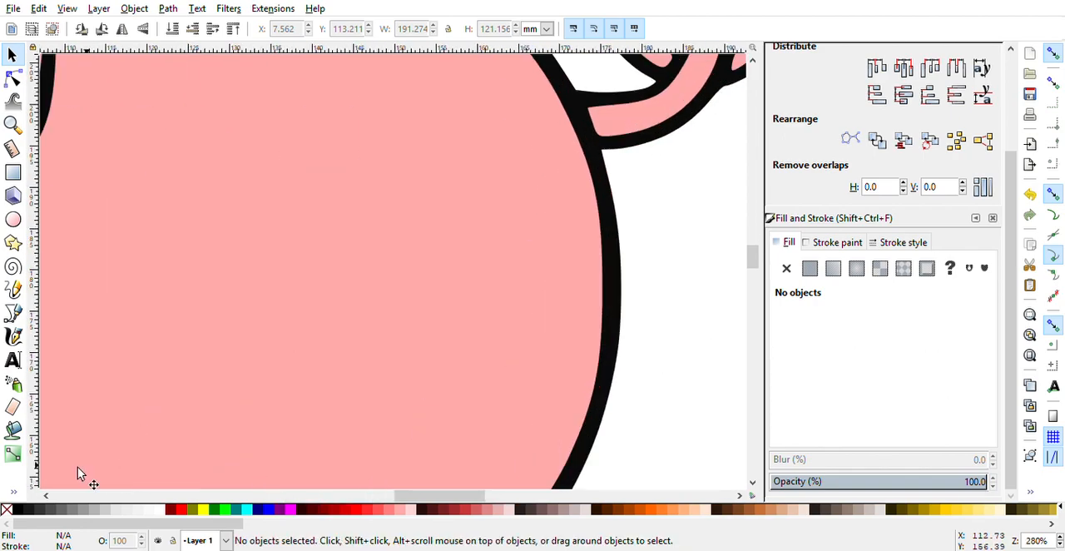
mouse_move(601, 273)
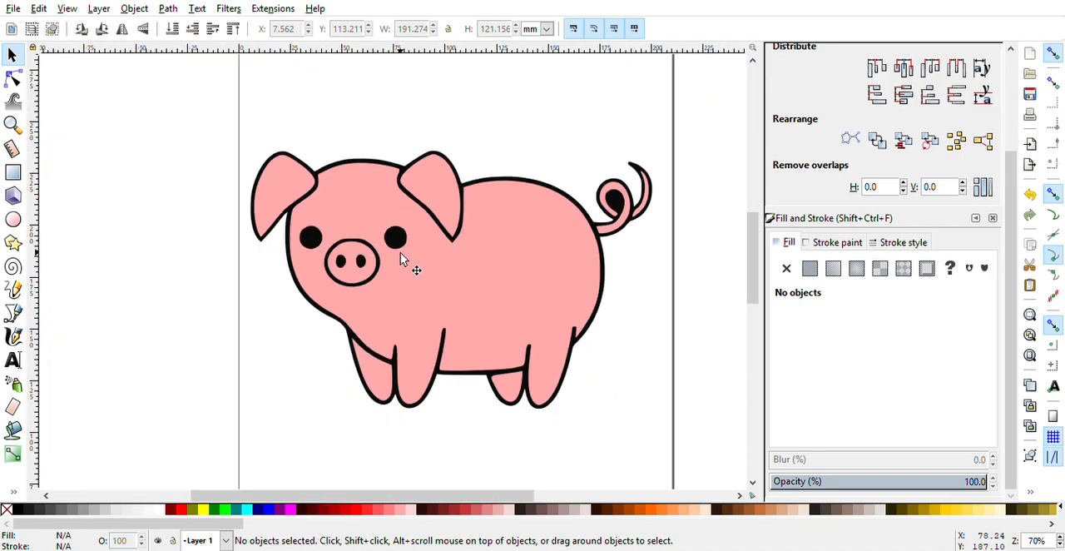
mouse_move(347, 302)
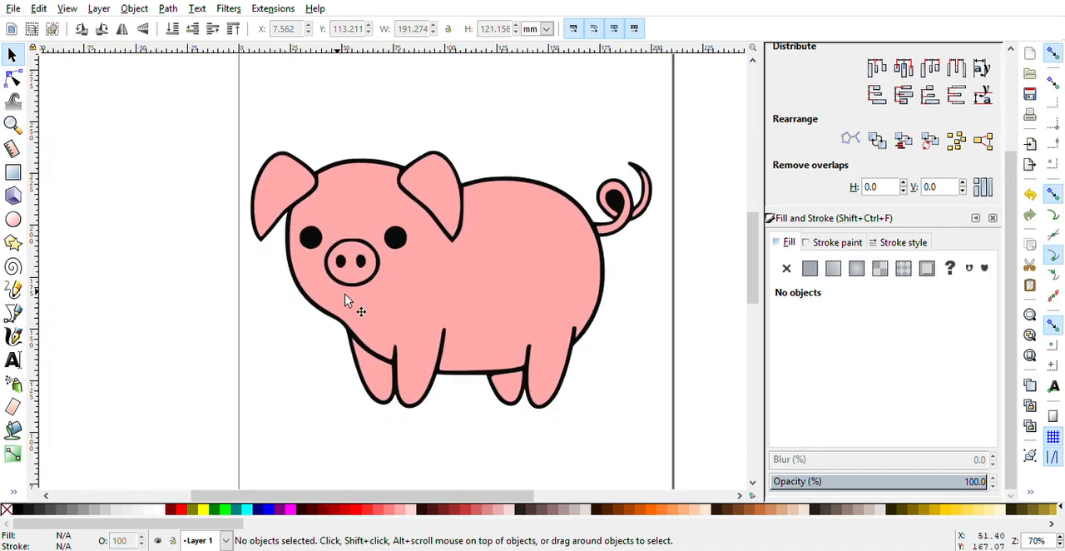
mouse_move(455, 196)
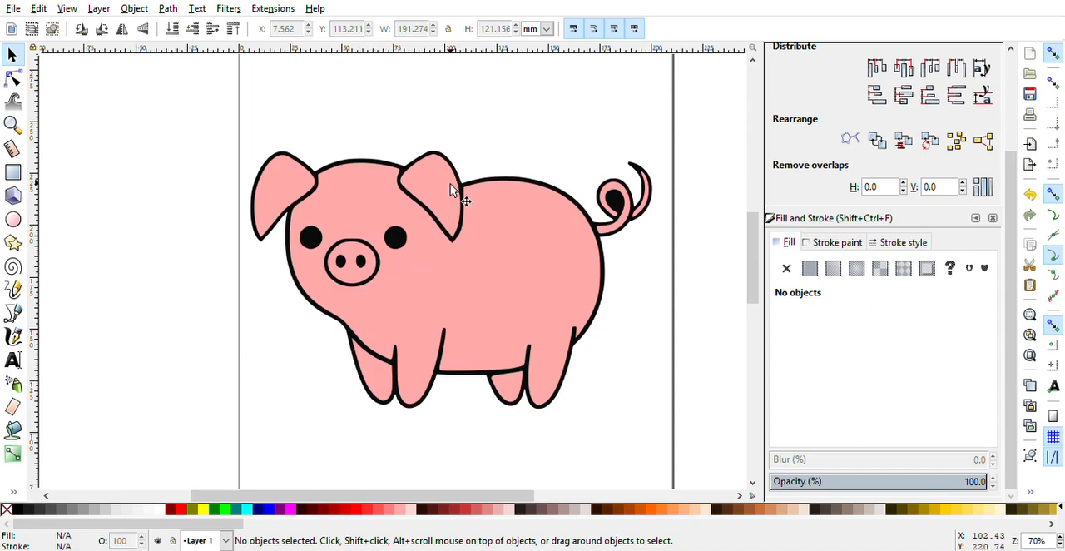
mouse_move(358, 262)
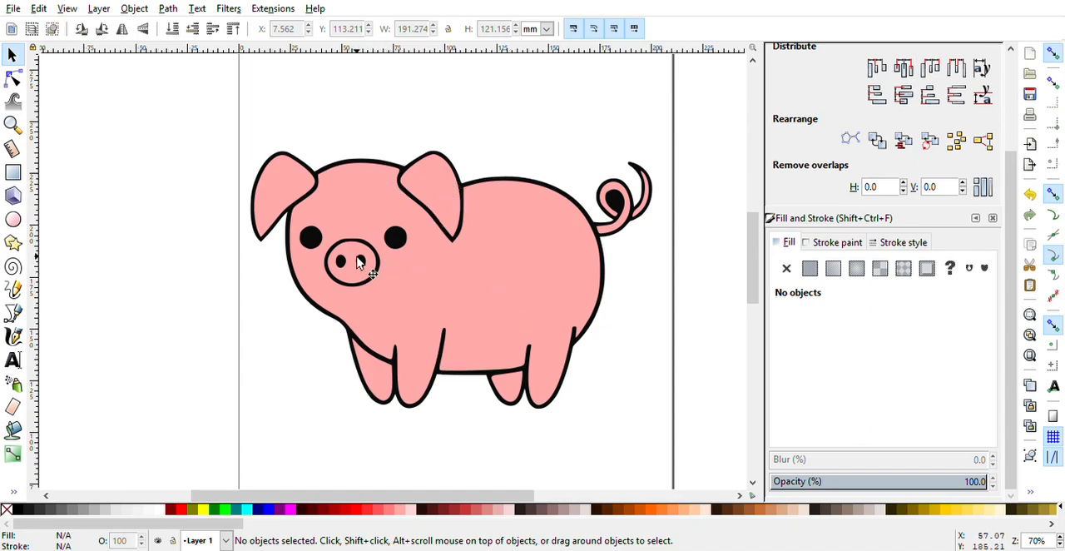
mouse_move(445, 207)
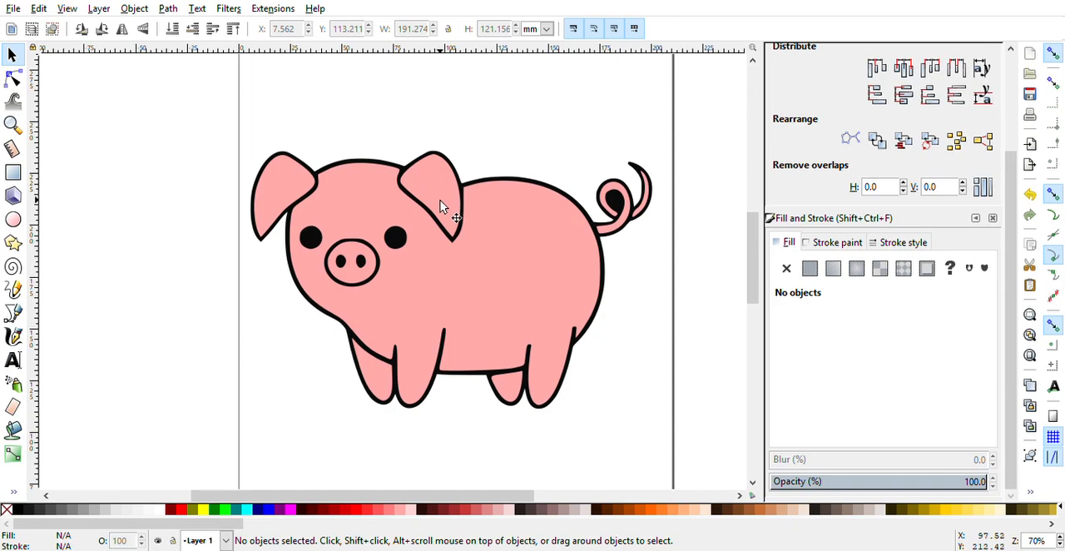
mouse_move(462, 181)
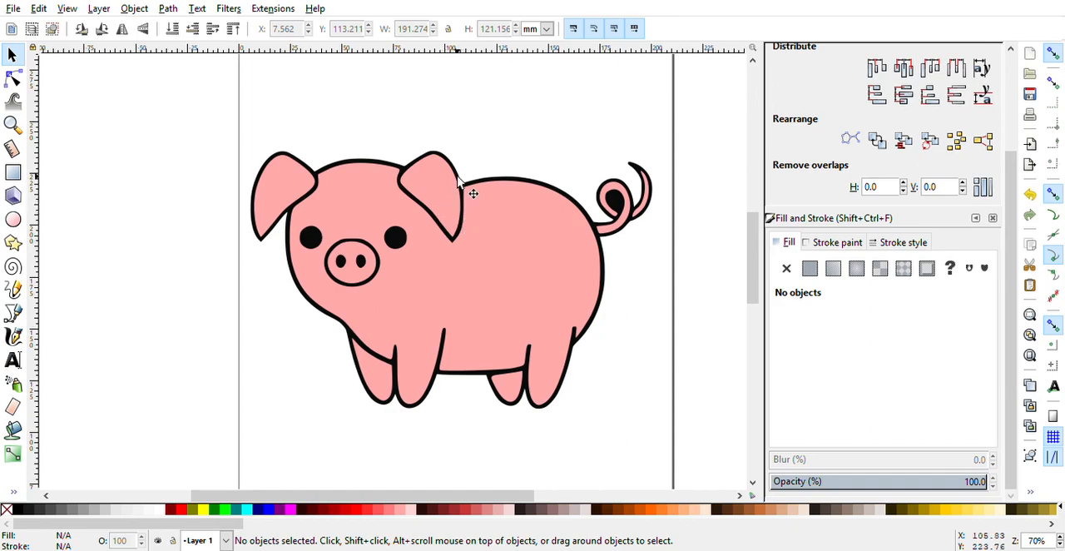
mouse_move(583, 213)
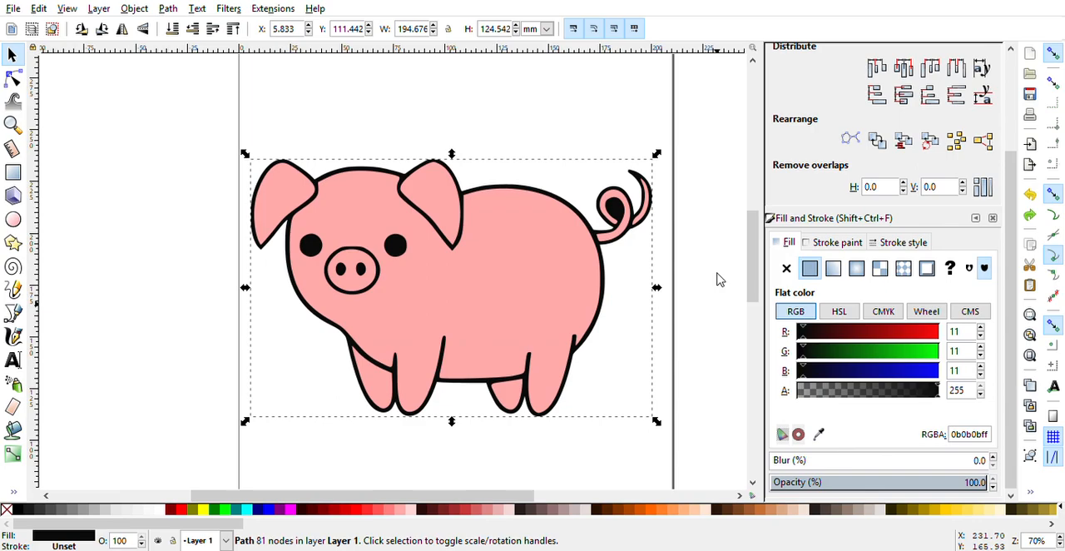
mouse_move(631, 251)
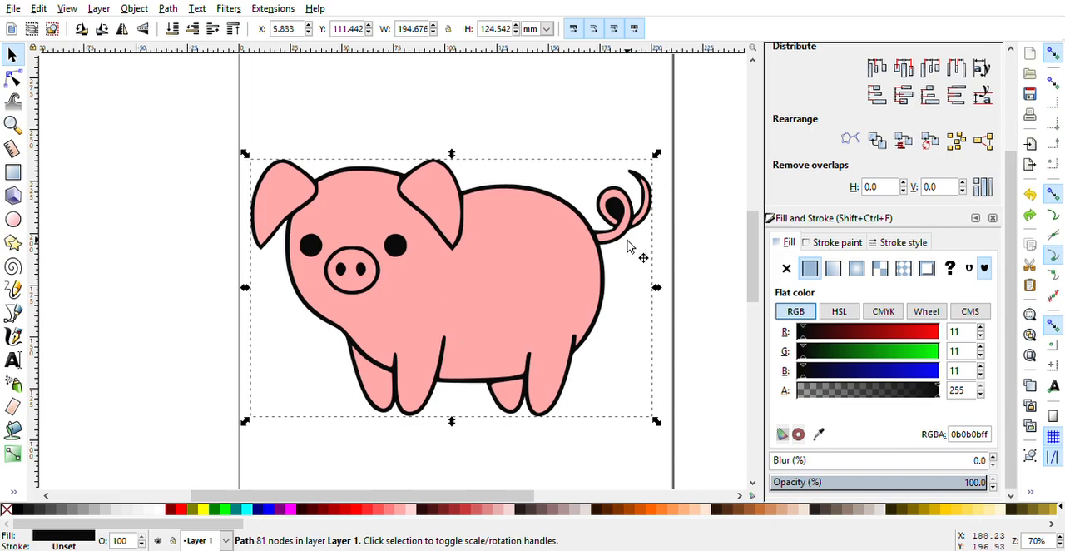
mouse_move(622, 214)
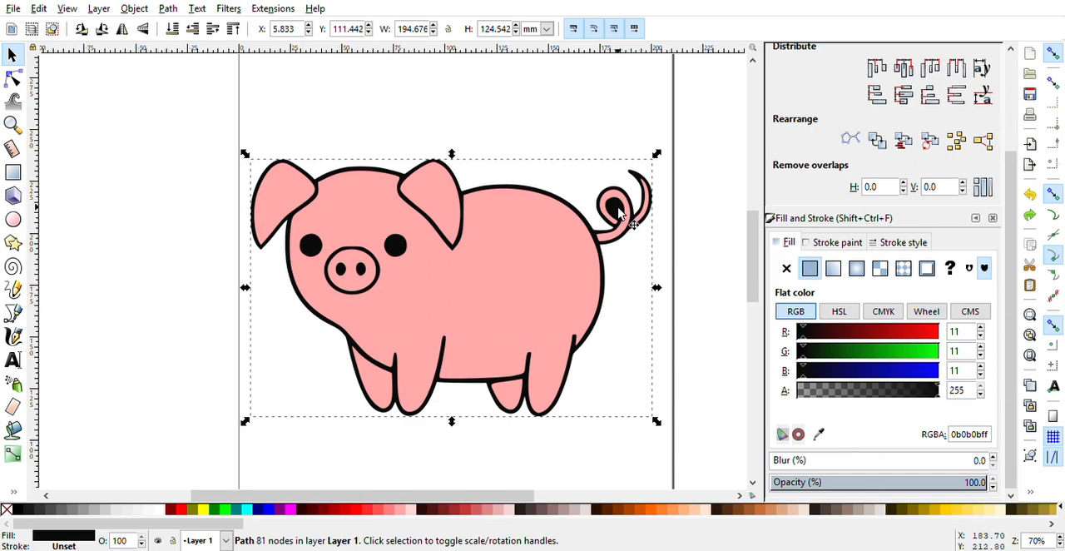
mouse_move(620, 217)
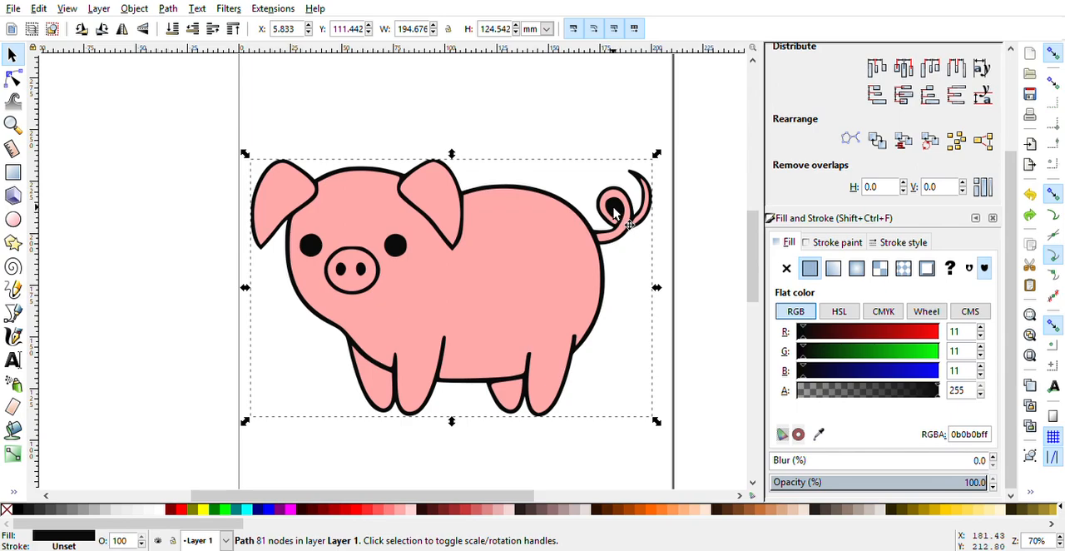
mouse_move(623, 216)
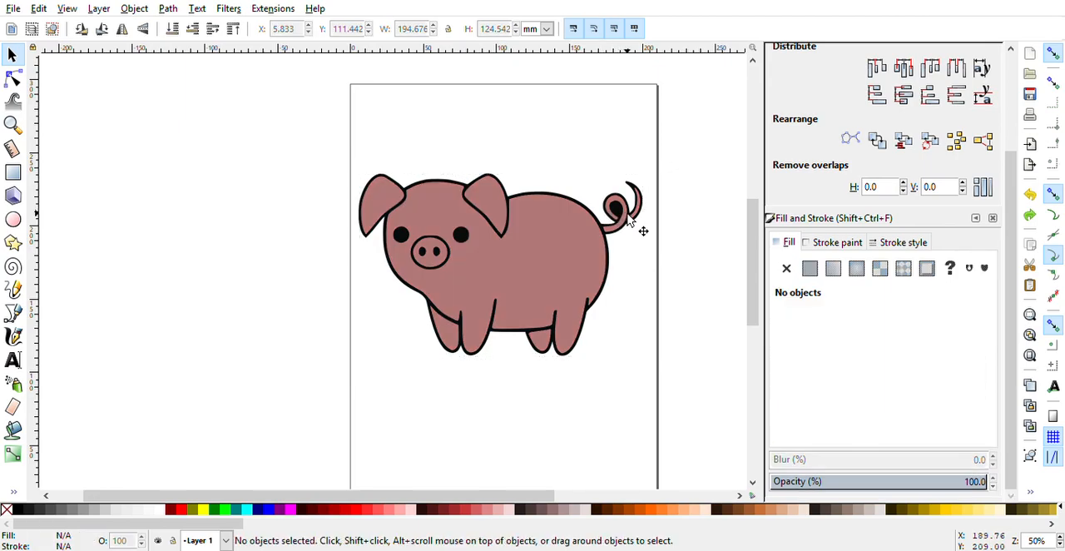
Step: Raise the eight fill pieces' opacity from 97 to 100, then deselect
left_click(550, 258)
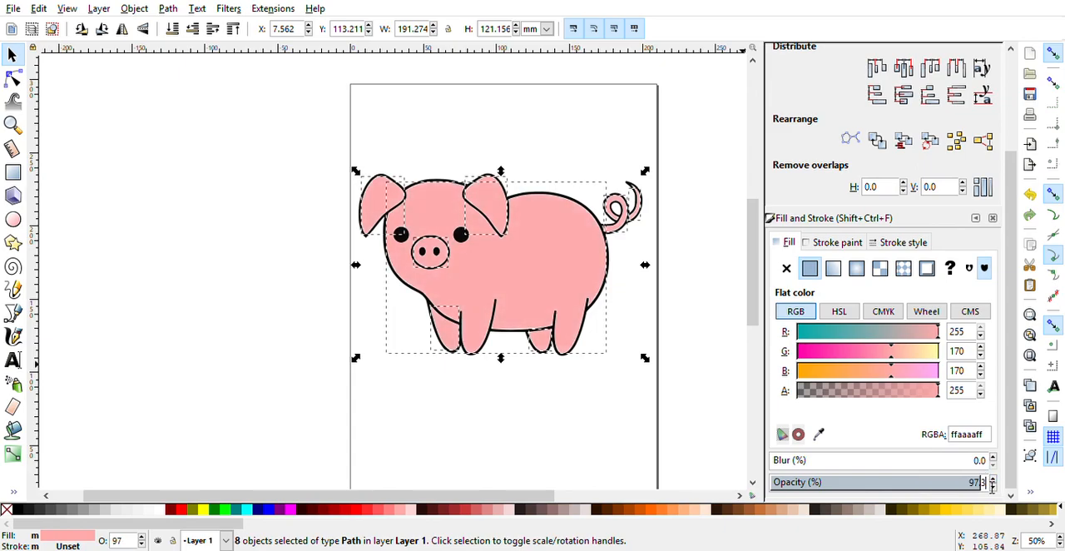
left_click(974, 481)
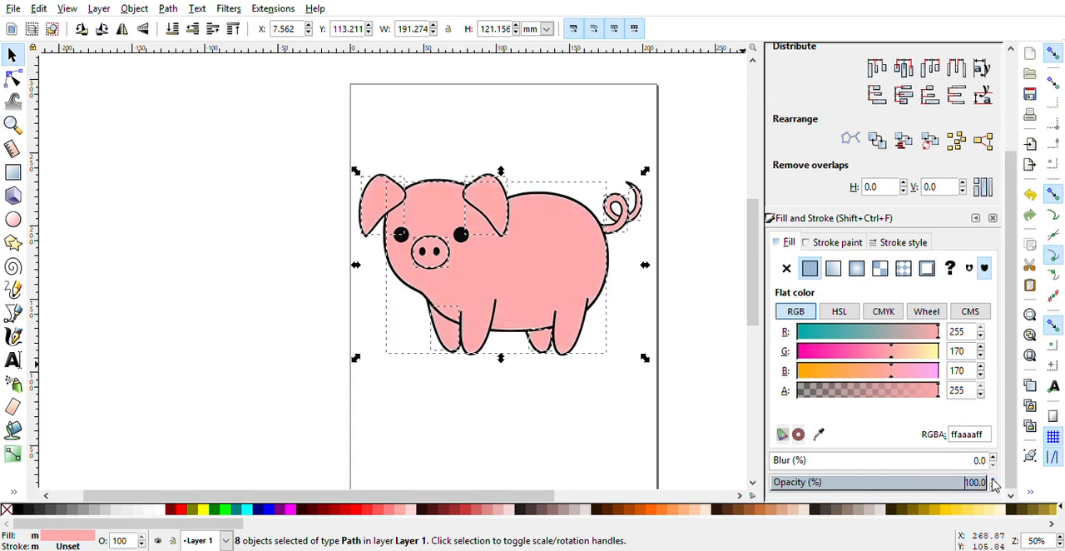
left_click(632, 225)
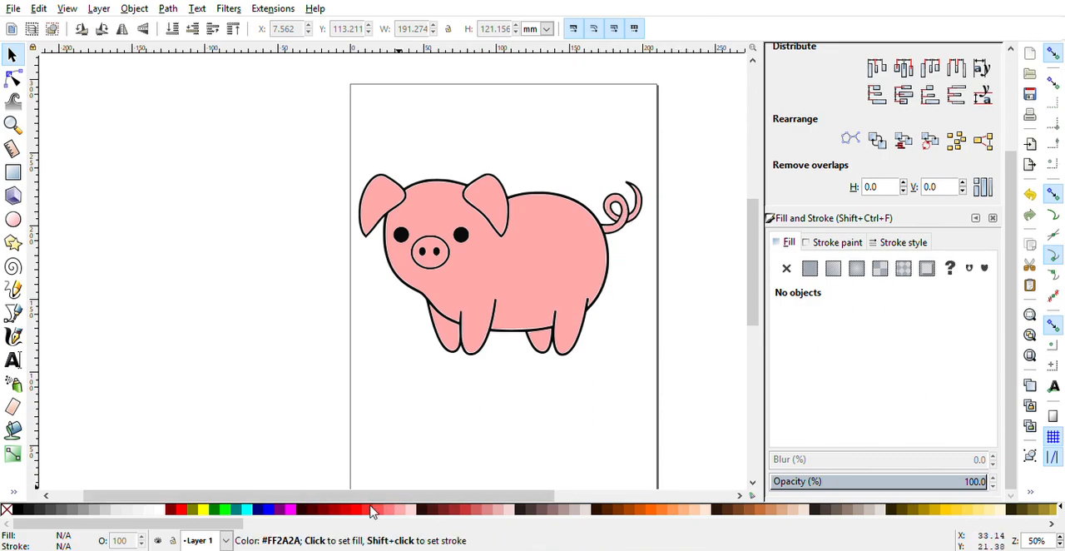
mouse_move(356, 509)
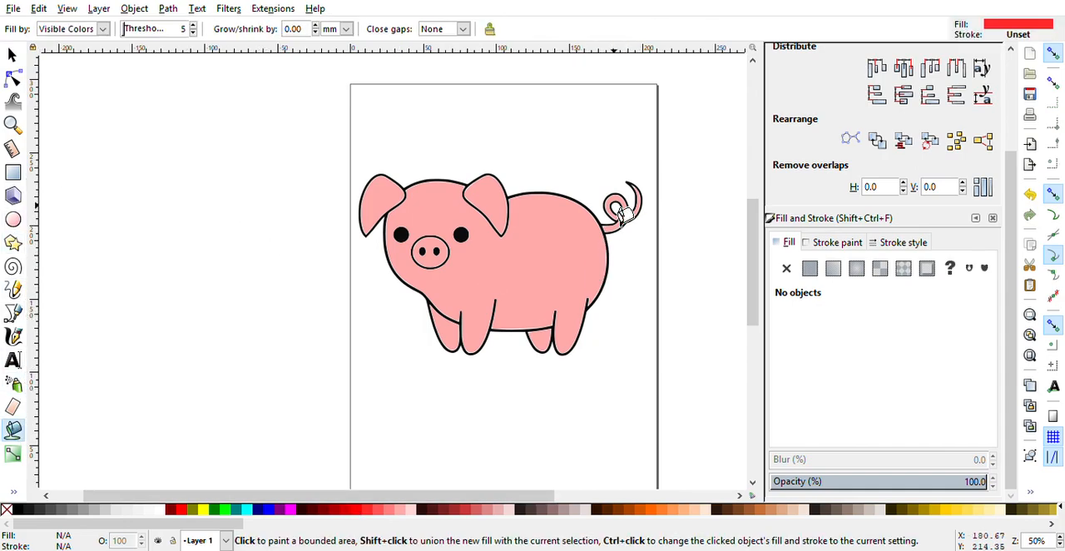
Step: Cover the tail-curl gap with a small red shape and break apart the black outline
left_click(618, 208)
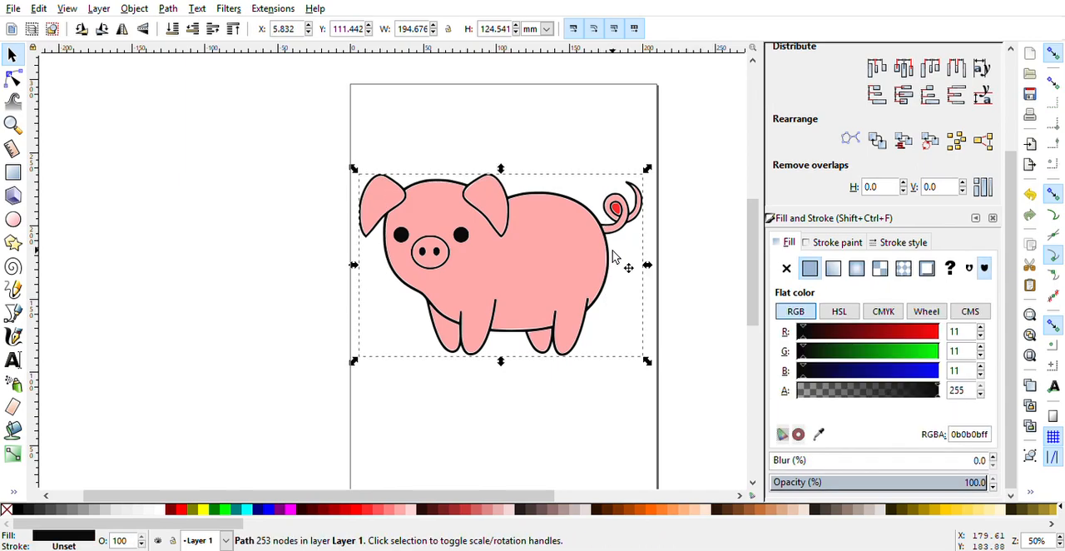
mouse_move(167, 8)
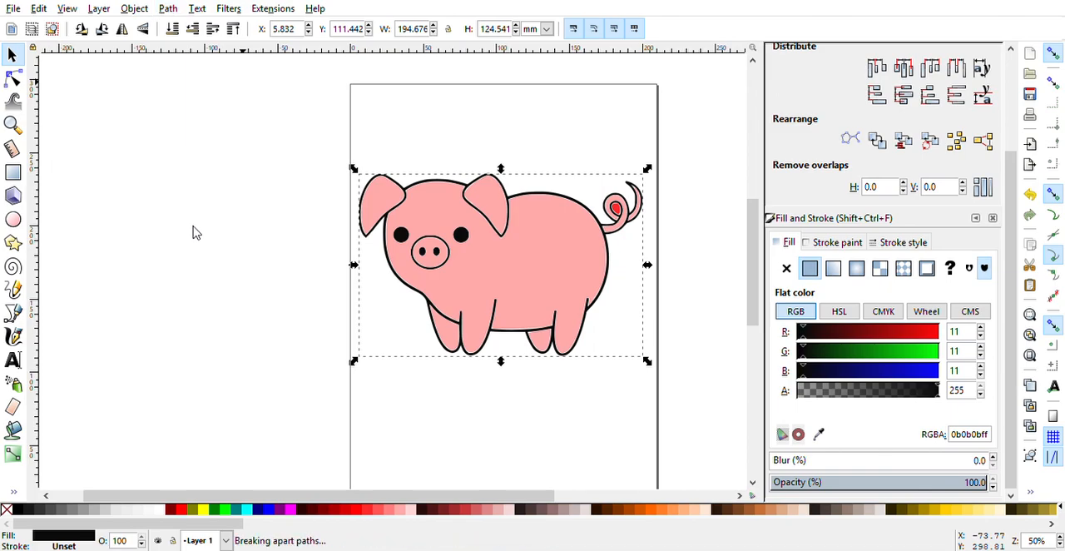
left_click(168, 8)
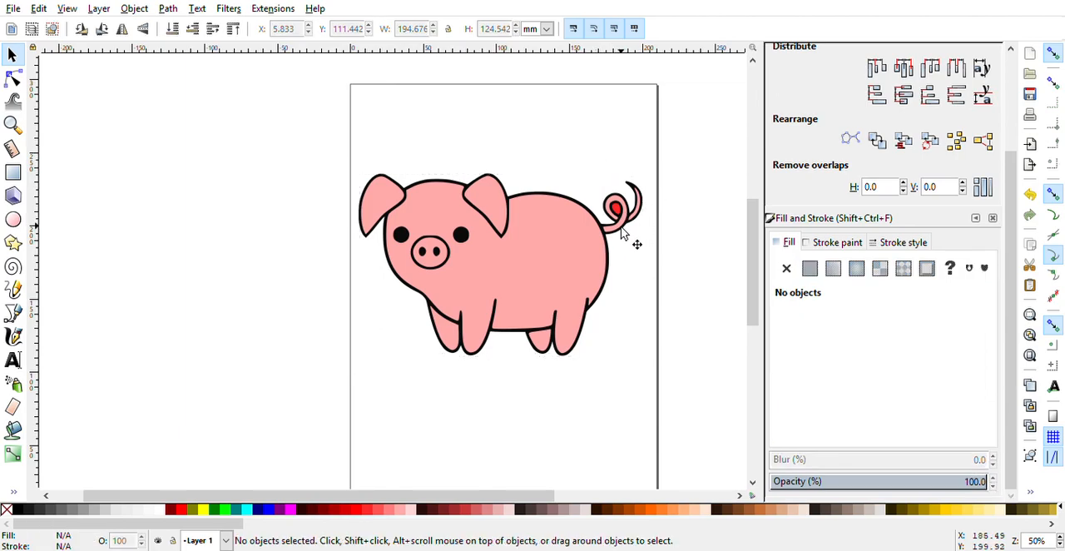
left_click(608, 200)
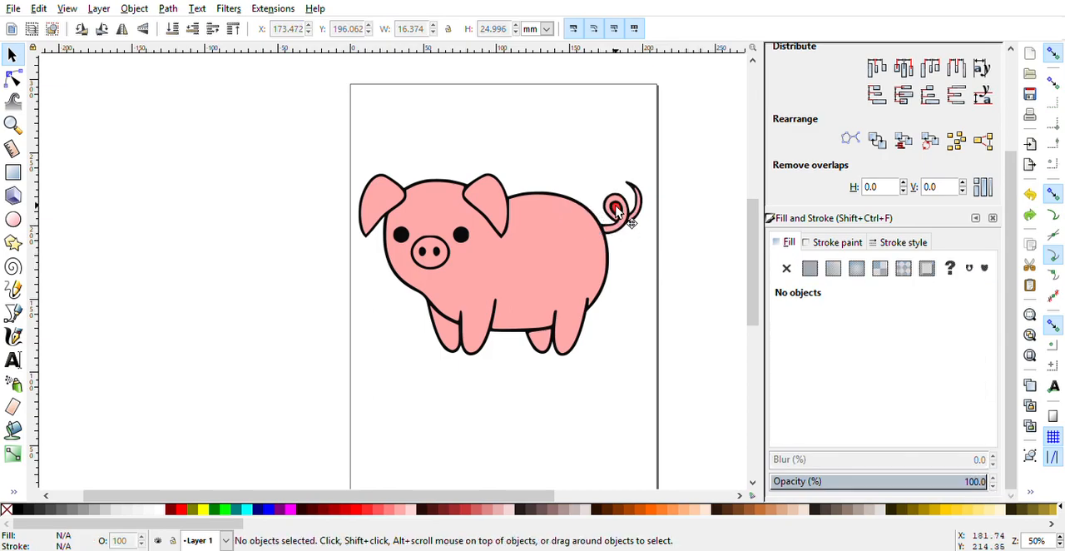
Step: Subtract the red tail shape from the black outline with Path > Difference, then deselect
left_click(616, 208)
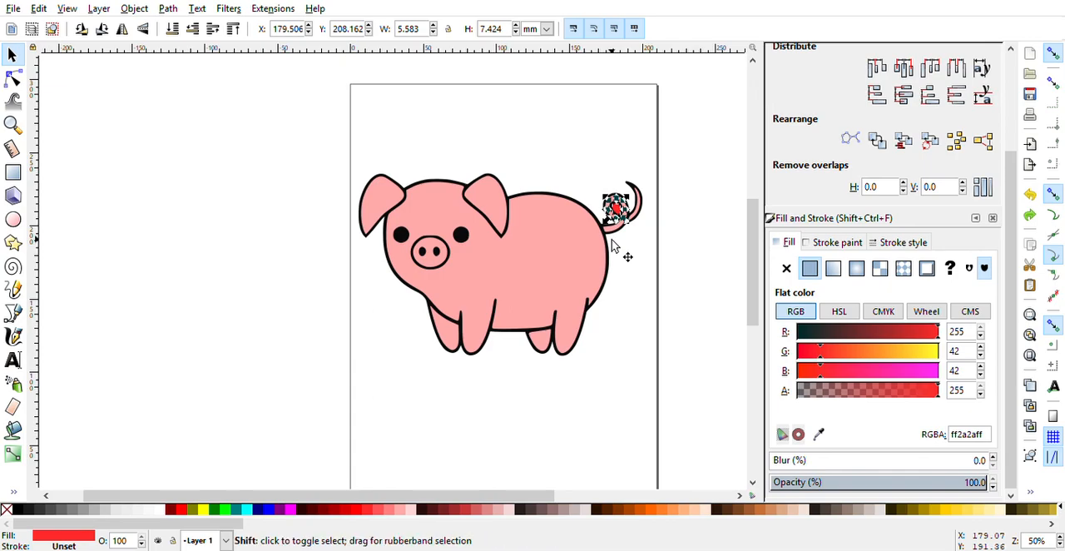
left_click(500, 267)
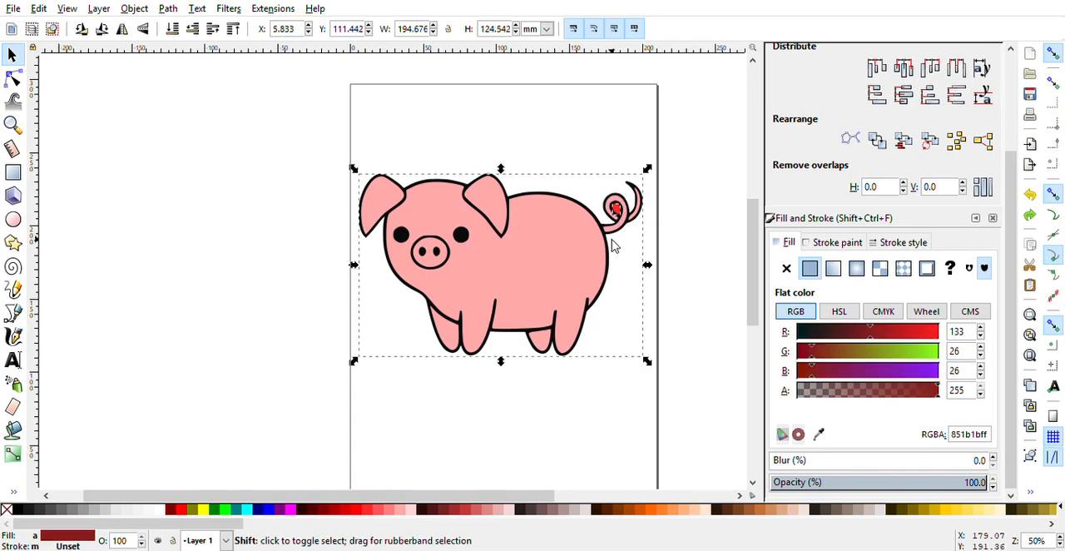
left_click(616, 208)
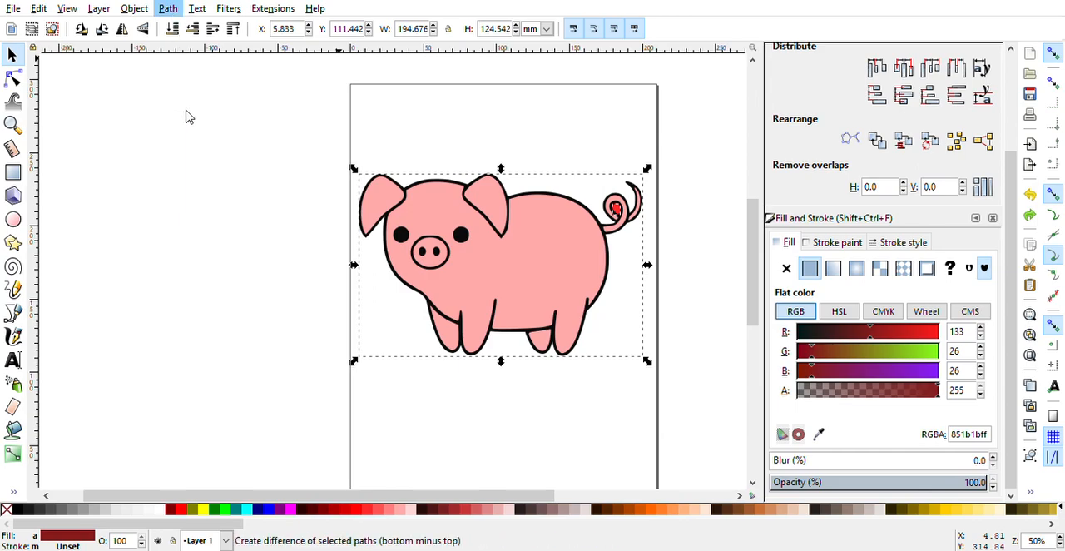
mouse_move(212, 123)
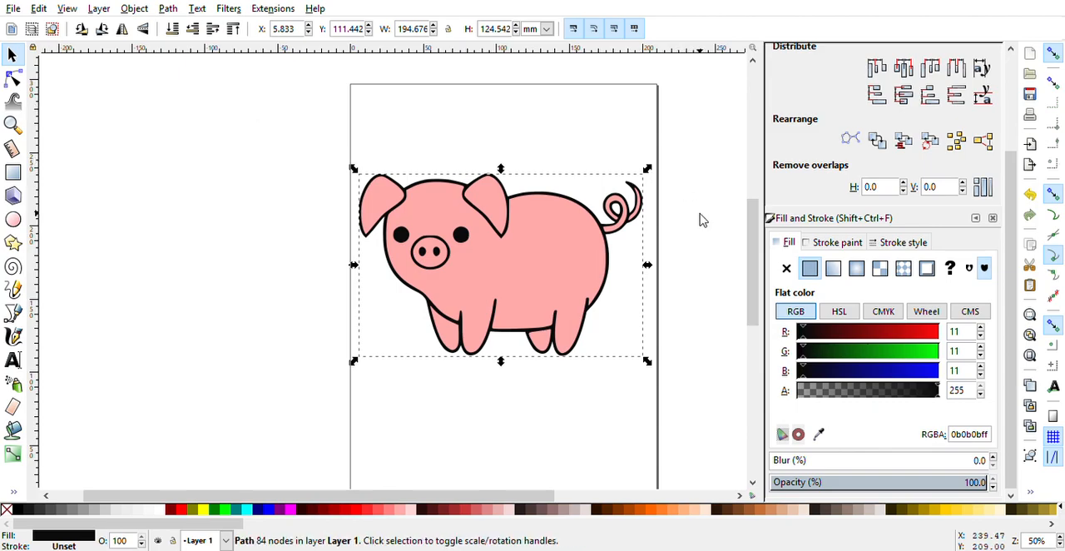
left_click(703, 219)
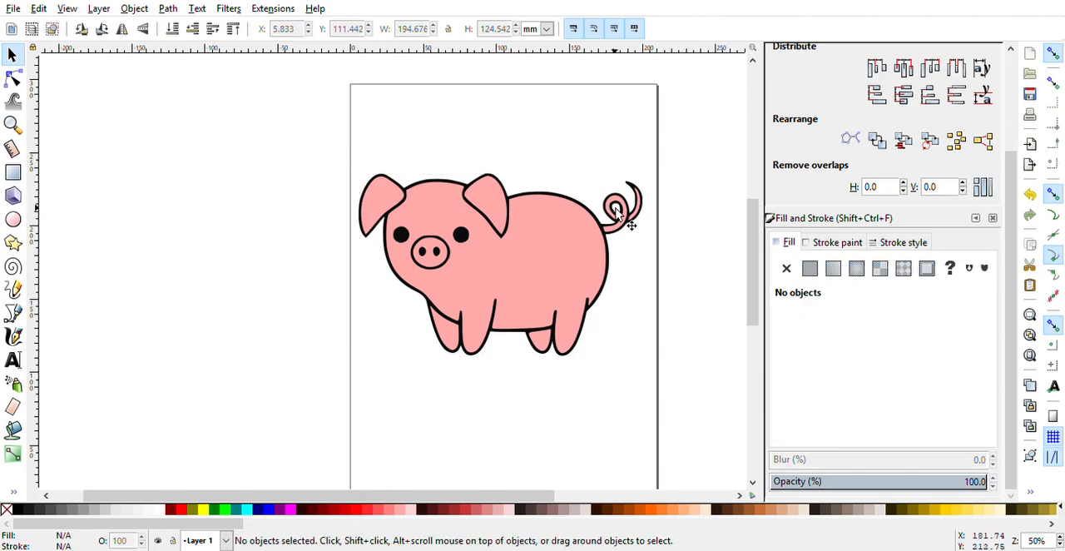
mouse_move(628, 219)
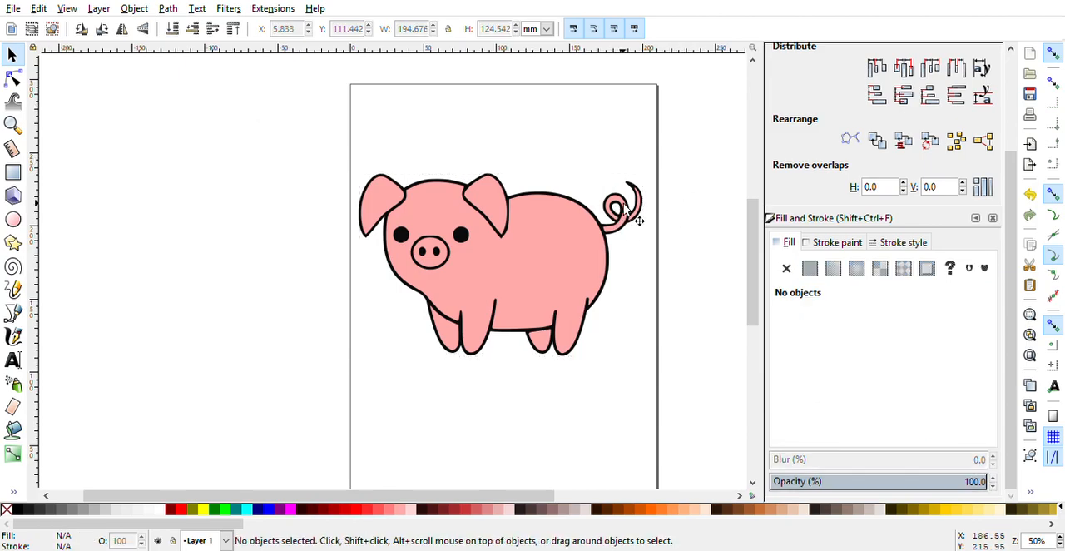
mouse_move(624, 220)
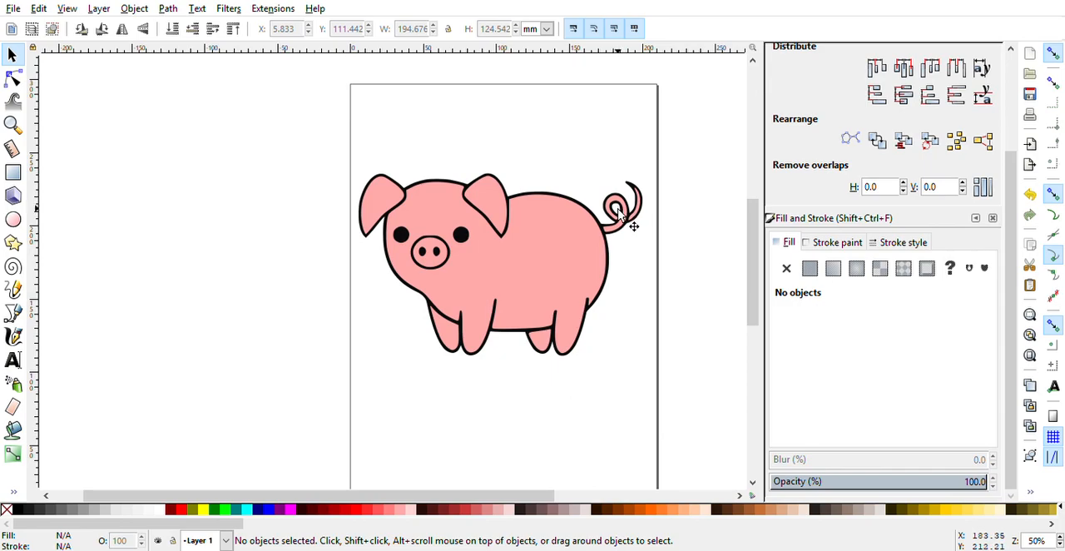
mouse_move(607, 225)
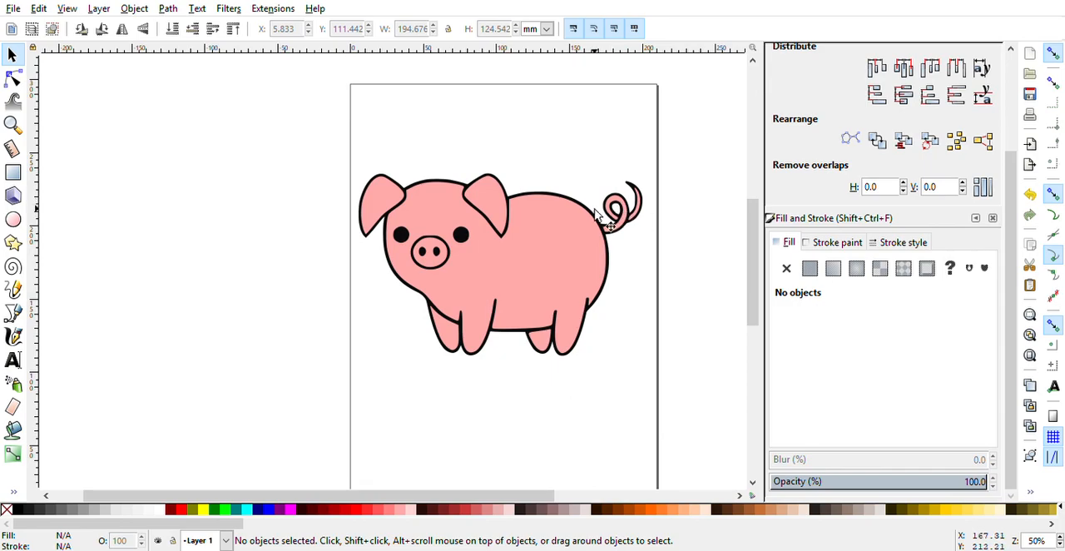
mouse_move(653, 393)
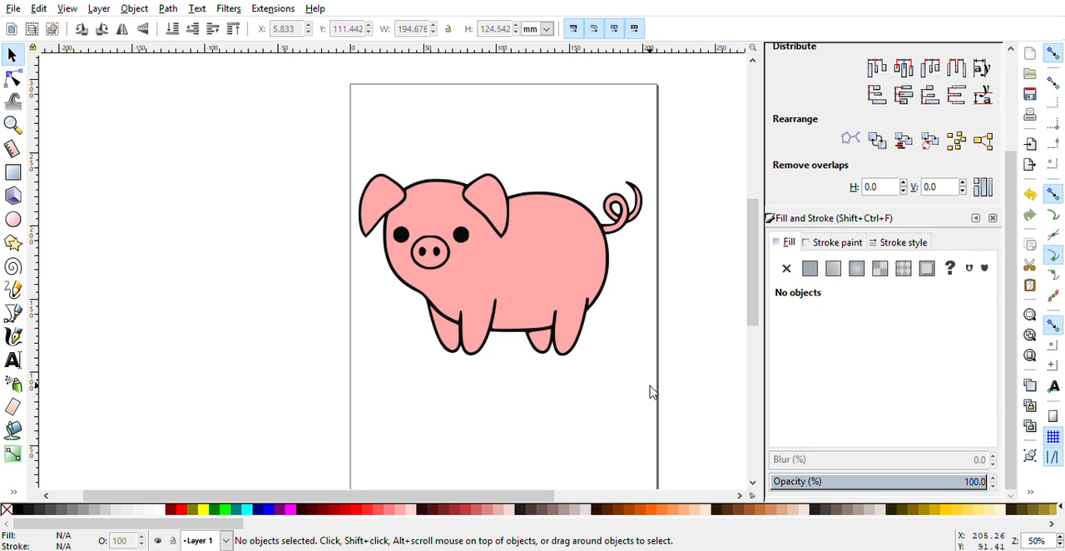
mouse_move(603, 304)
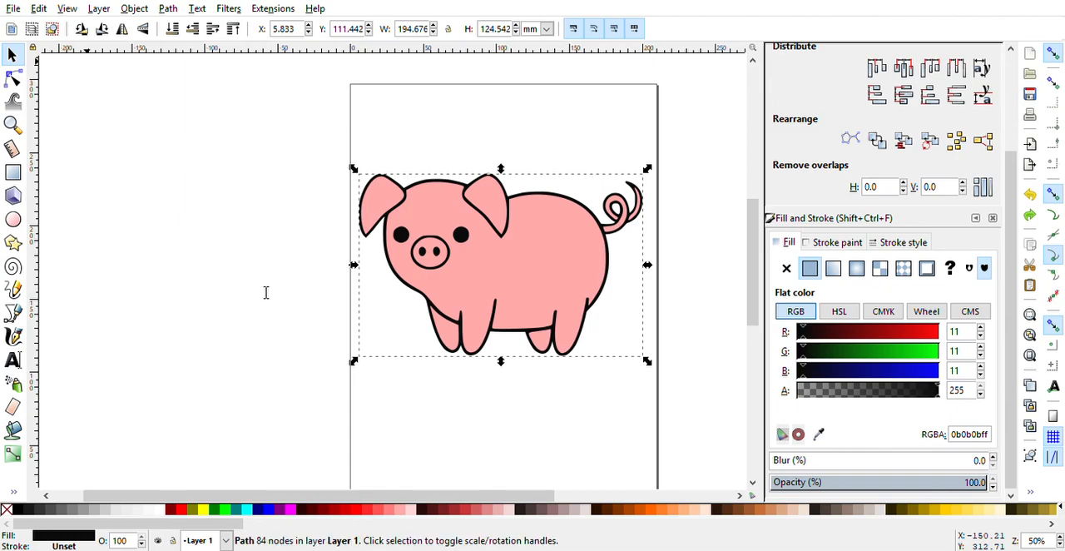
mouse_move(264, 297)
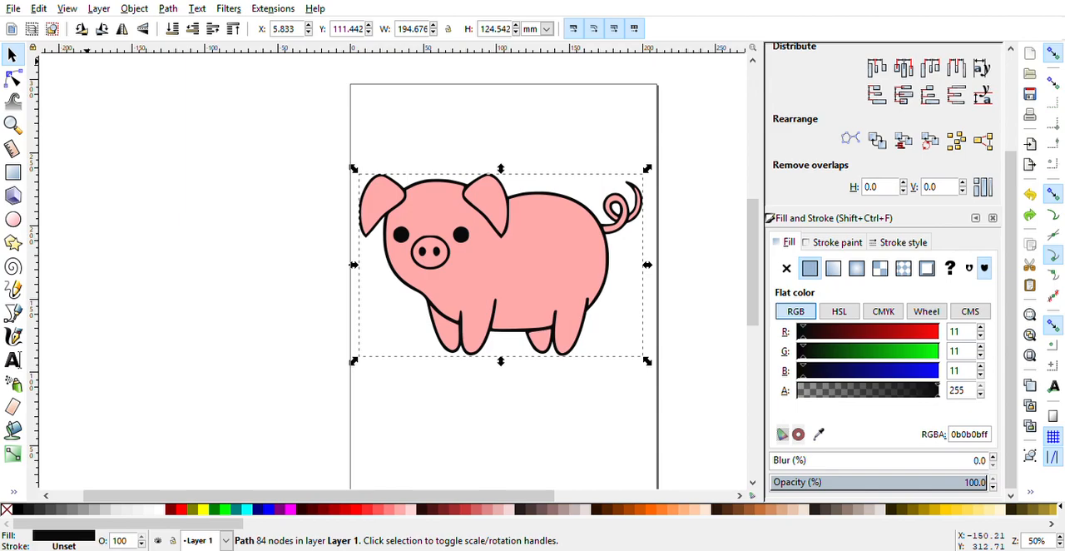
Step: Save the pig drawing as pigfill.svg with Ctrl+S and clear the selection
key("ctrl+s")
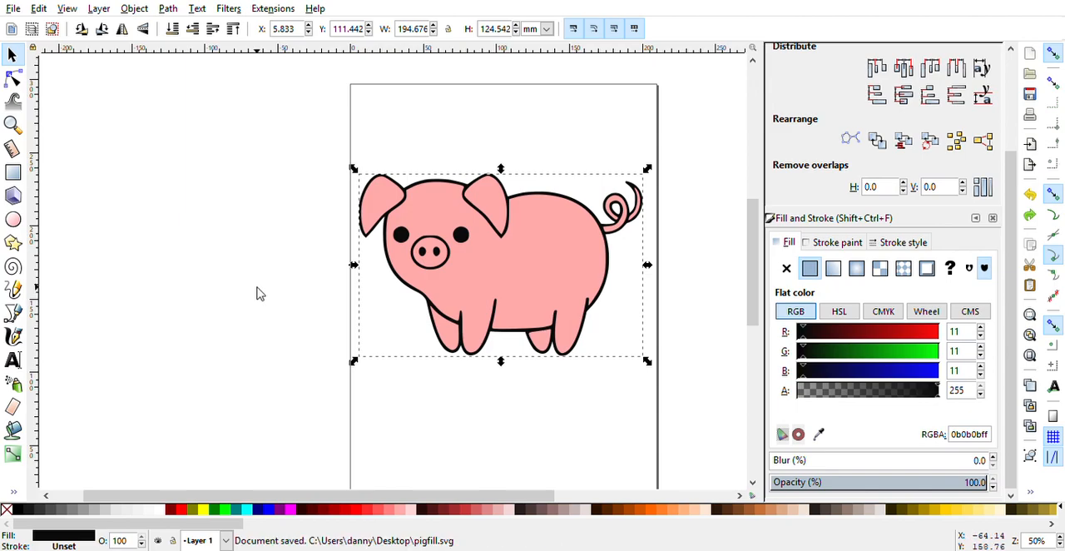
left_click(260, 282)
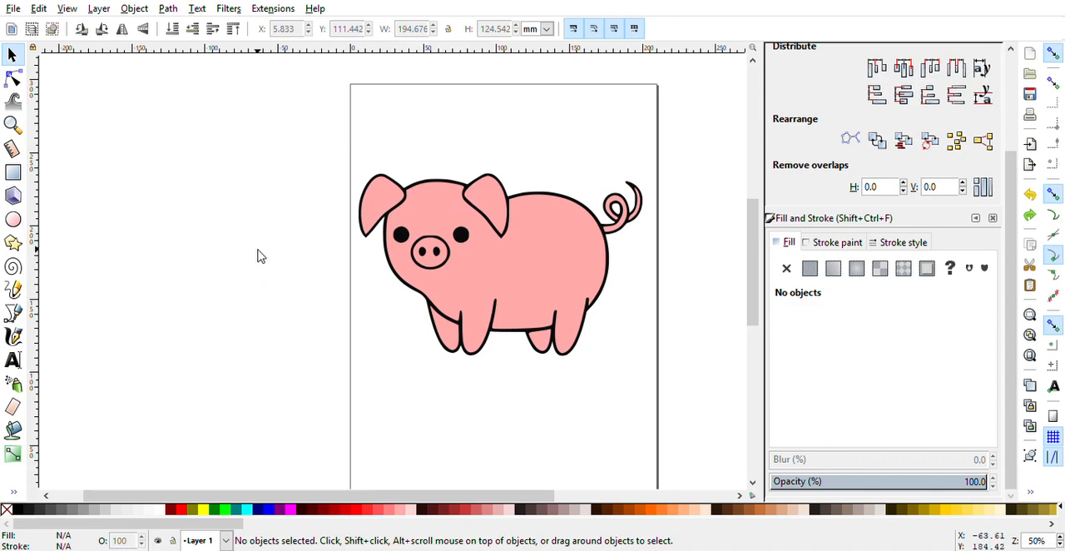
mouse_move(325, 184)
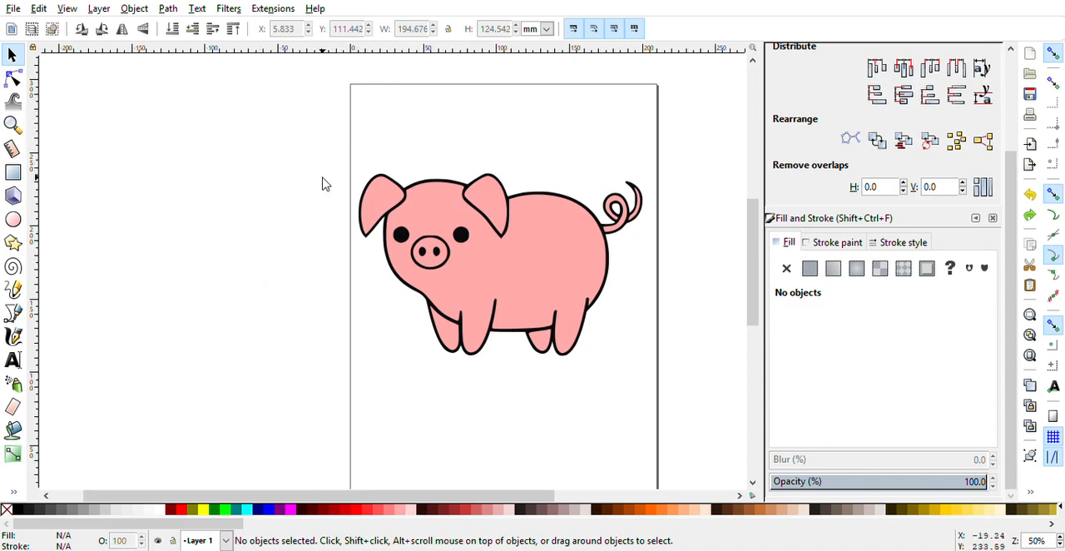
mouse_move(376, 120)
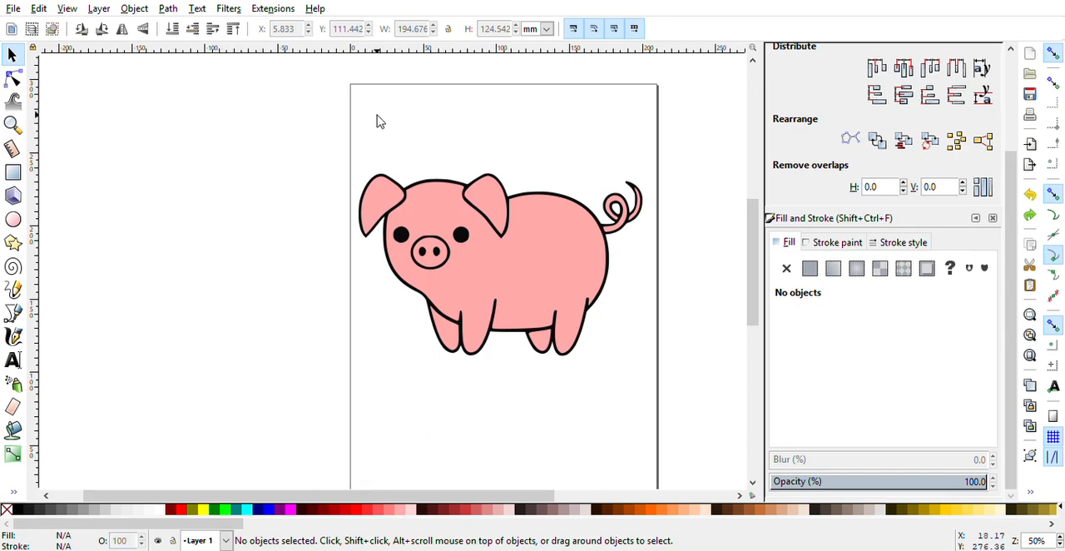
mouse_move(416, 144)
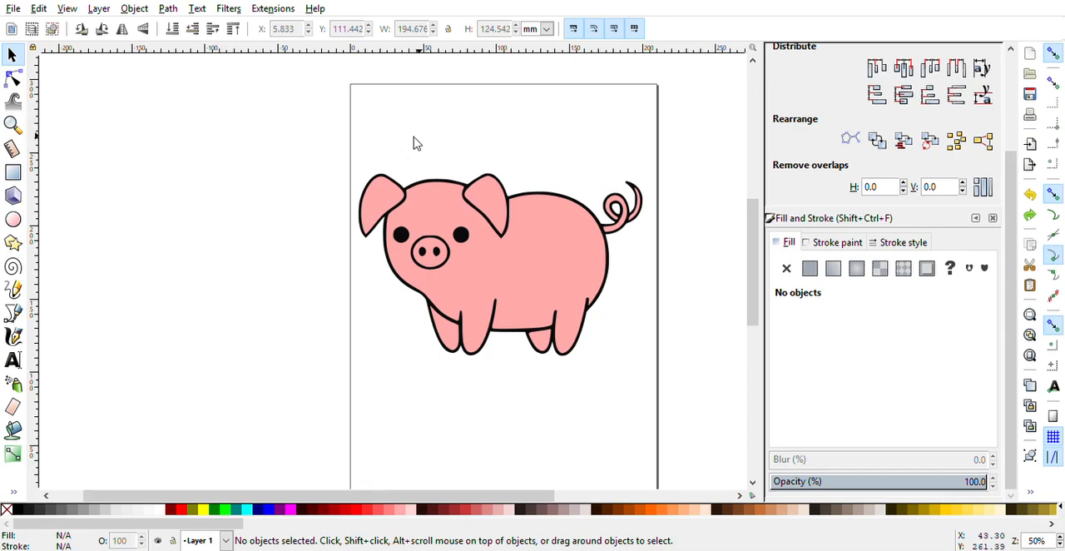
Step: Drag a selection box around the whole pig to grab its pink fills and black outline
left_click_drag(416, 143, 381, 289)
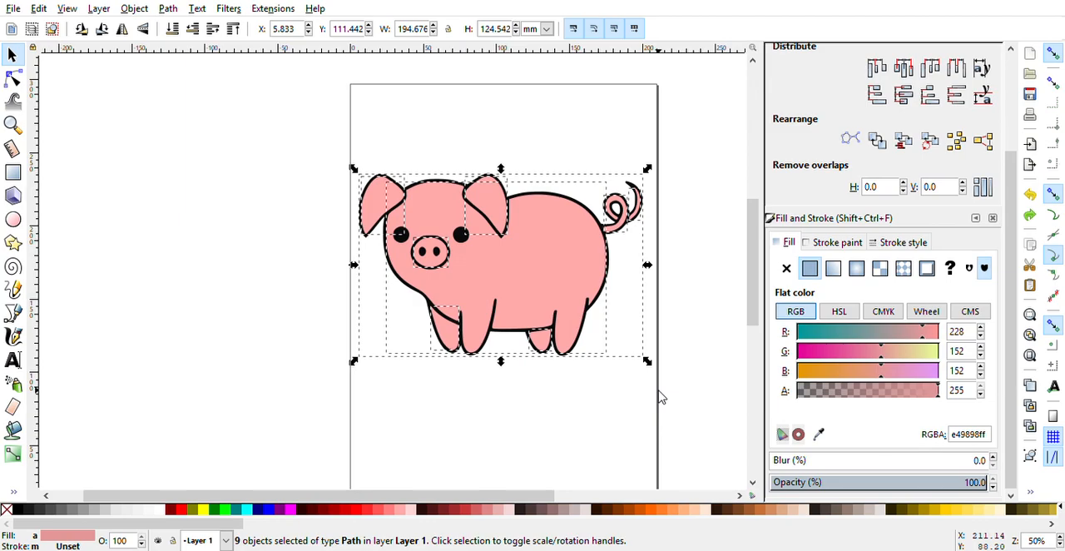
mouse_move(533, 175)
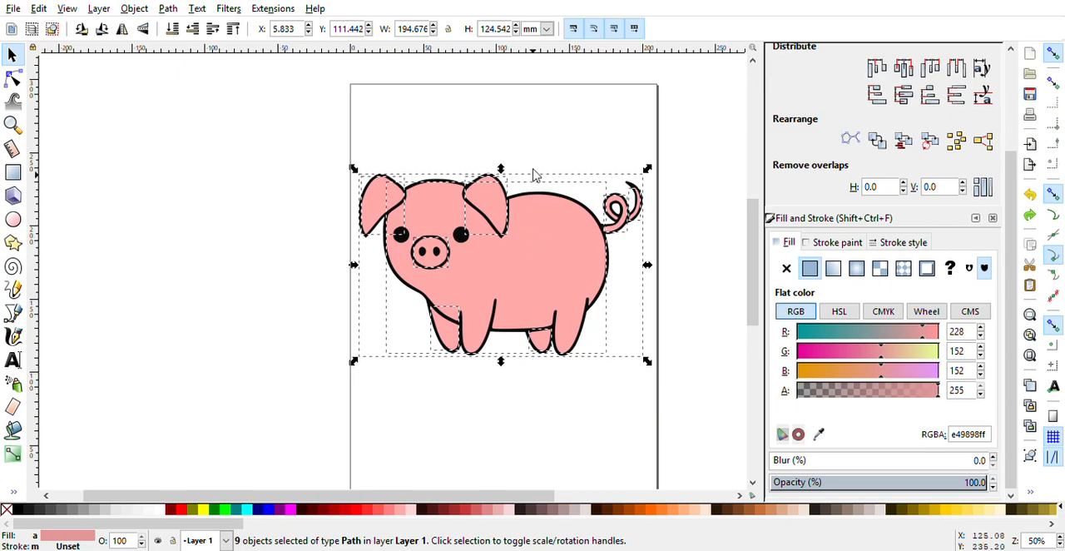
mouse_move(520, 108)
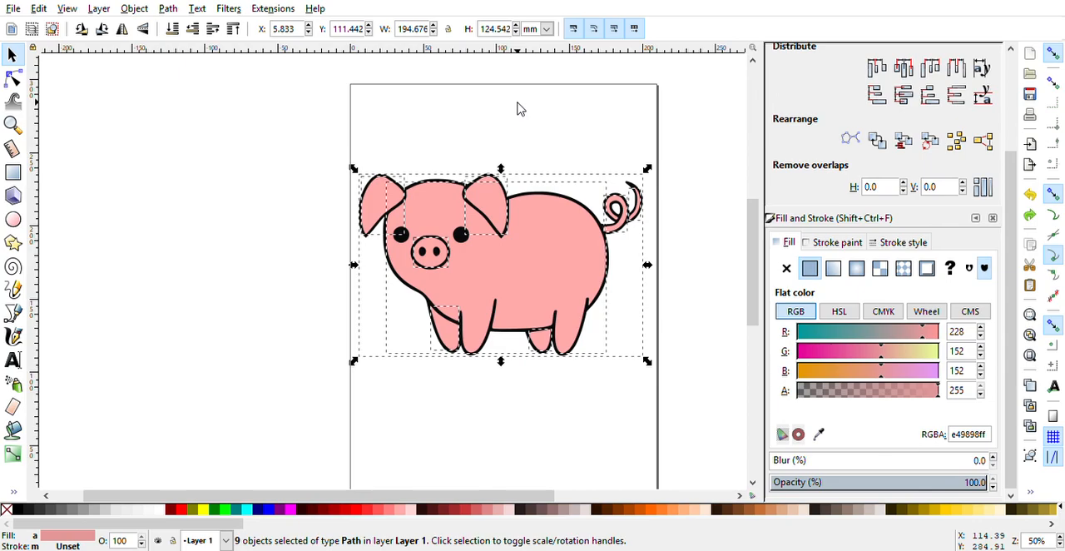
mouse_move(836, 46)
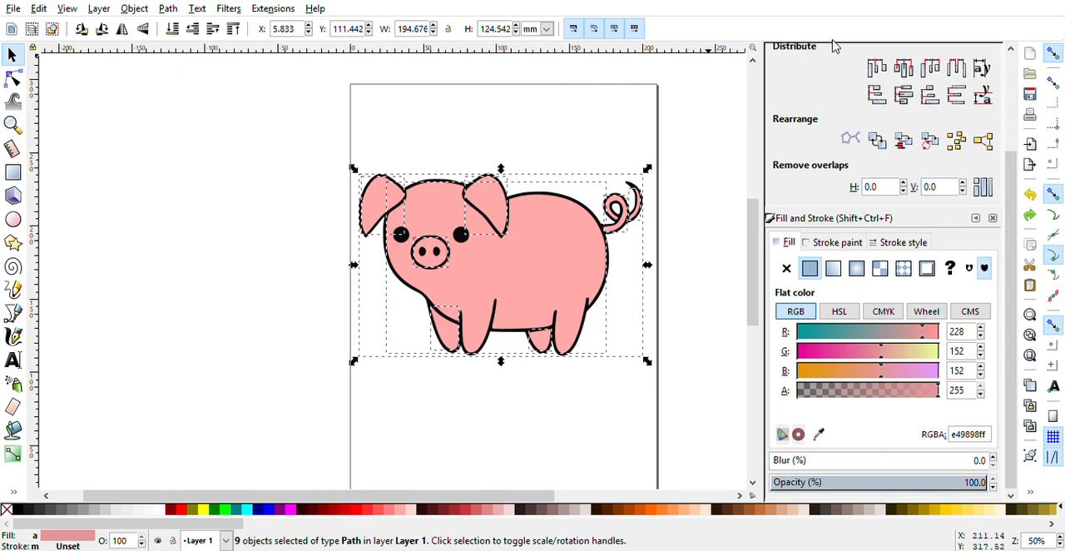
mouse_move(944, 125)
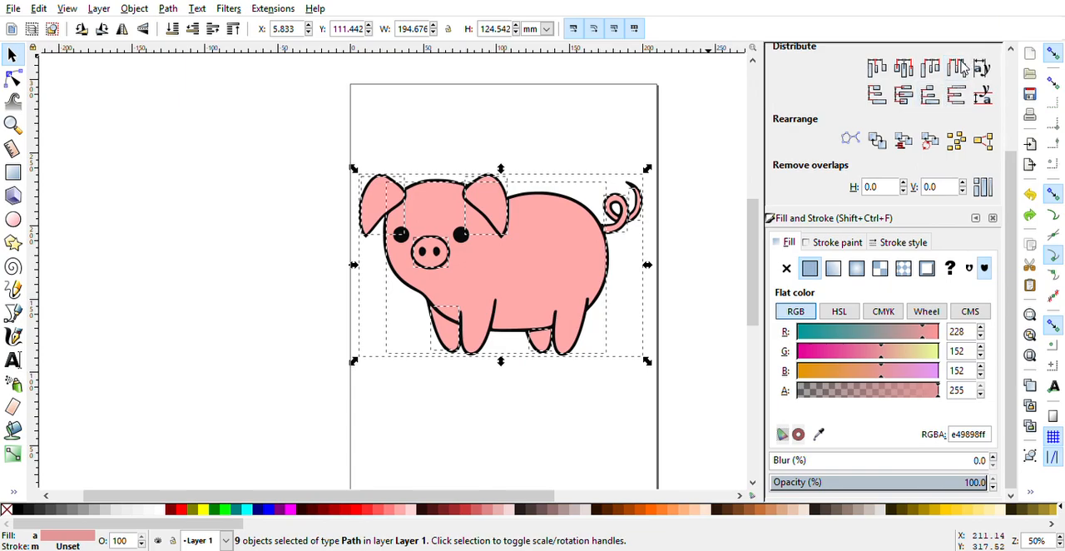
mouse_move(988, 32)
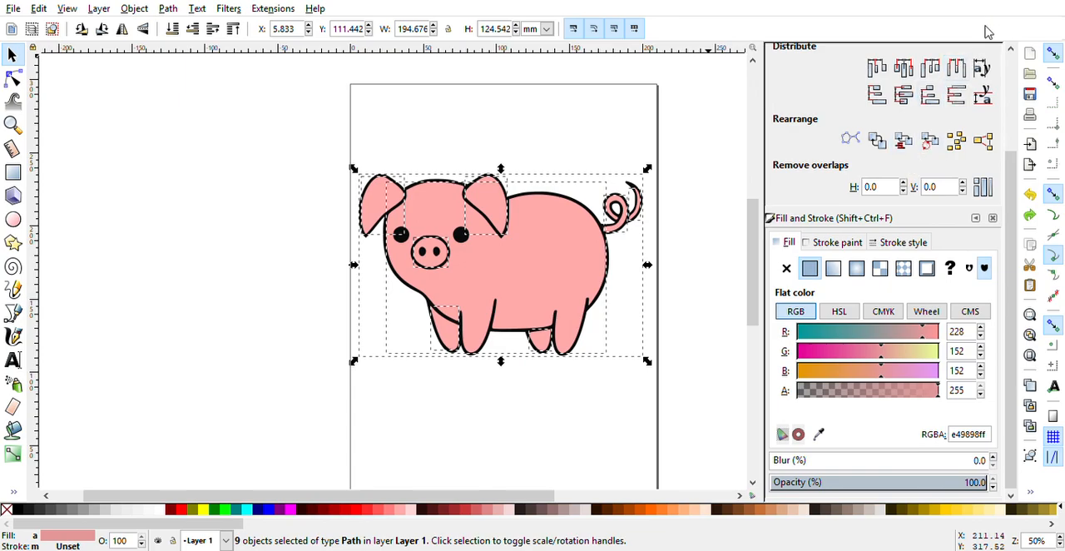